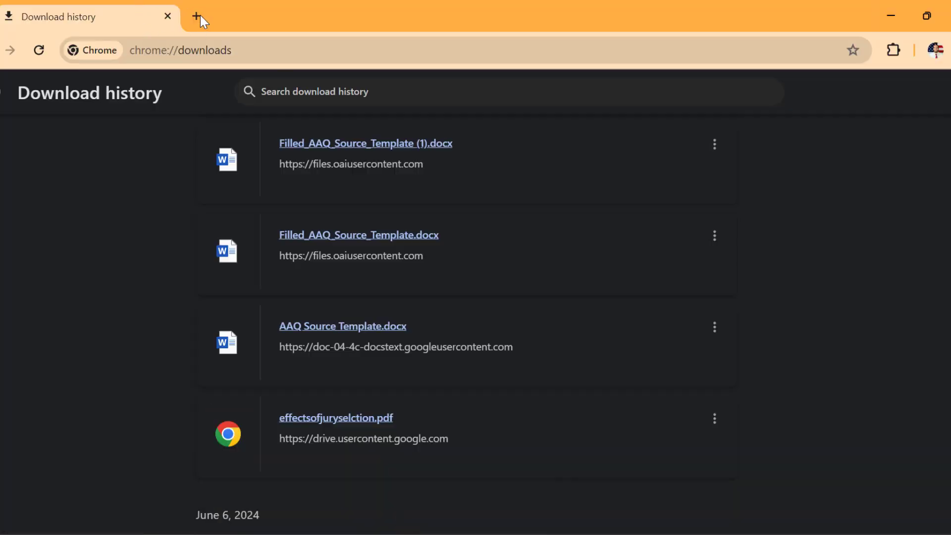
- Search Google for 'consensus ai' in a new tab and open the Consensus website
click(197, 16)
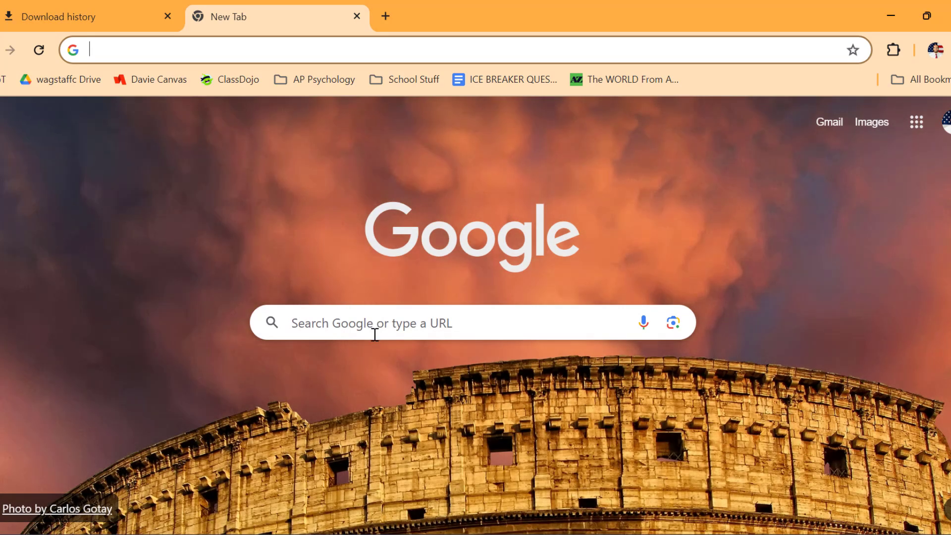
click(373, 322)
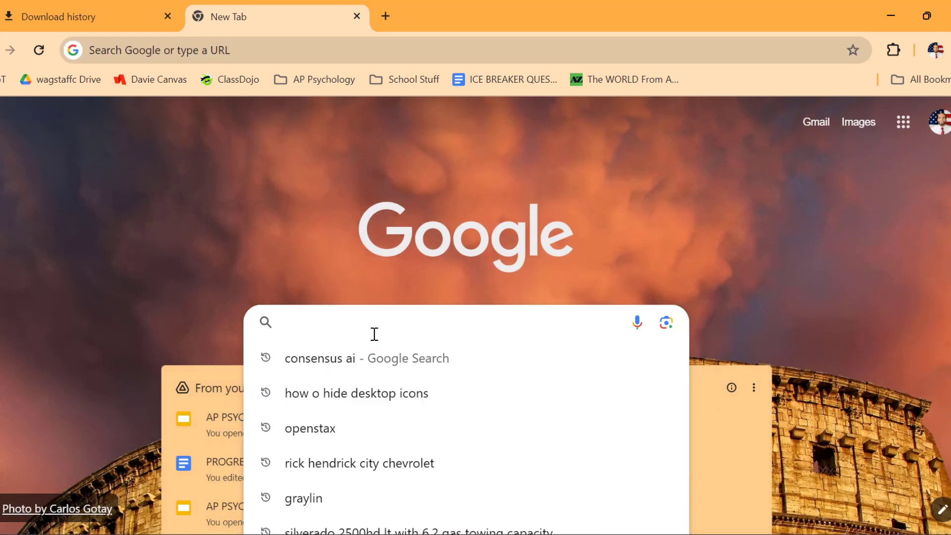
text(consesus ai)
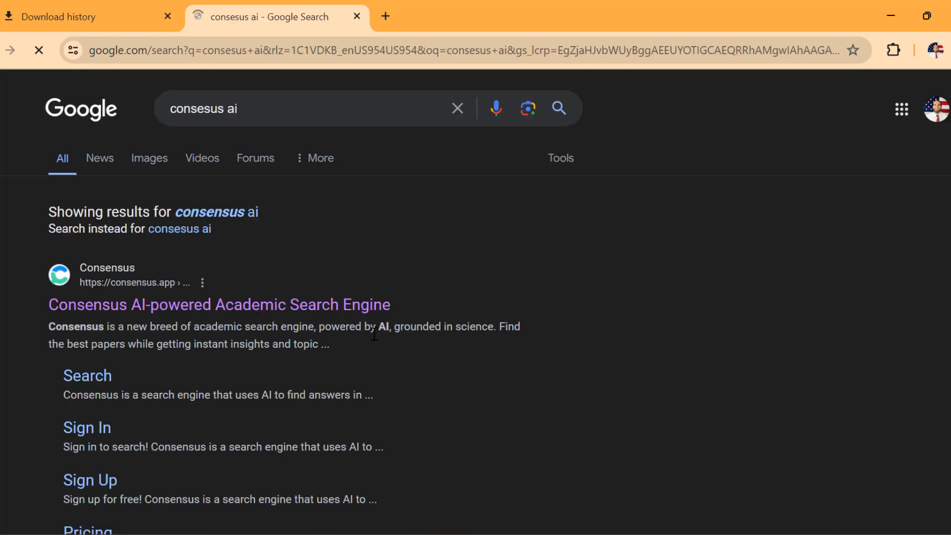
click(220, 305)
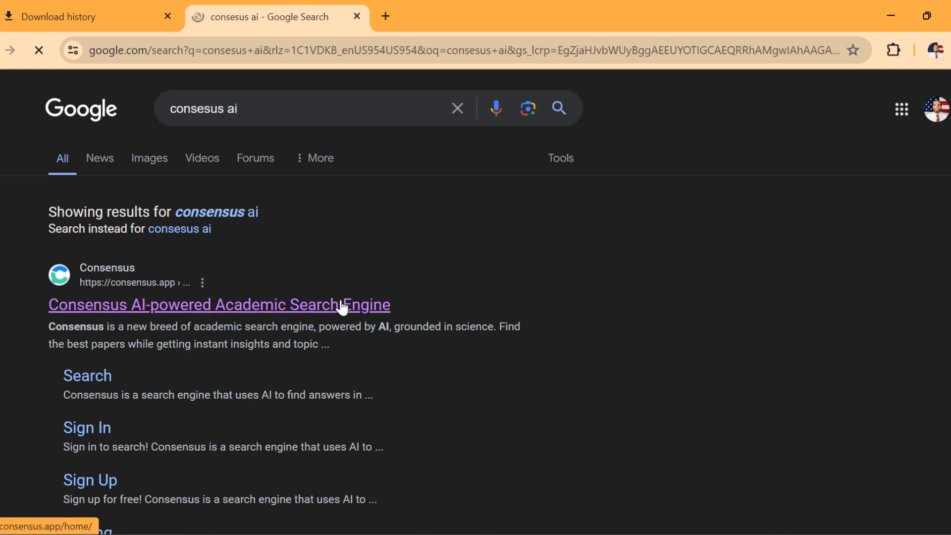
click(219, 303)
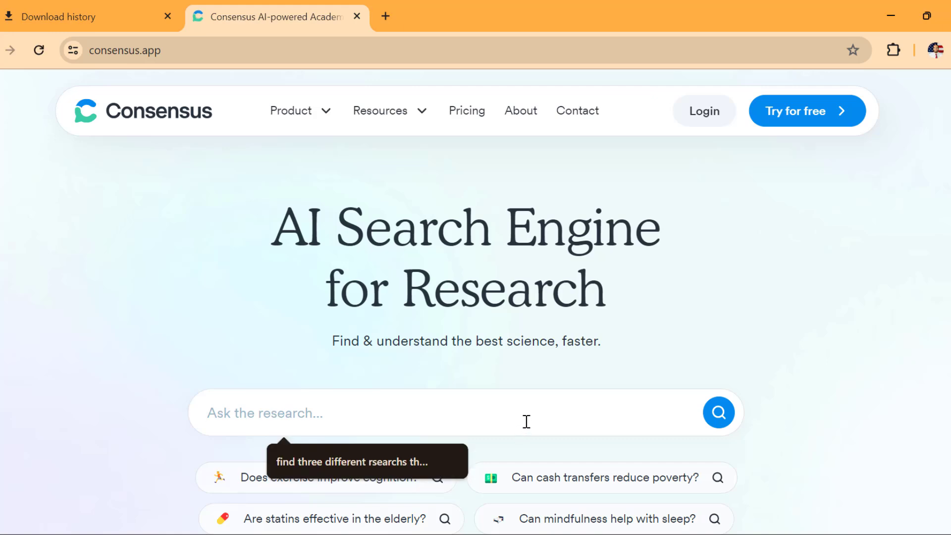
- Ask Consensus to 'find some research that examines the use of learning styles'
text(find some)
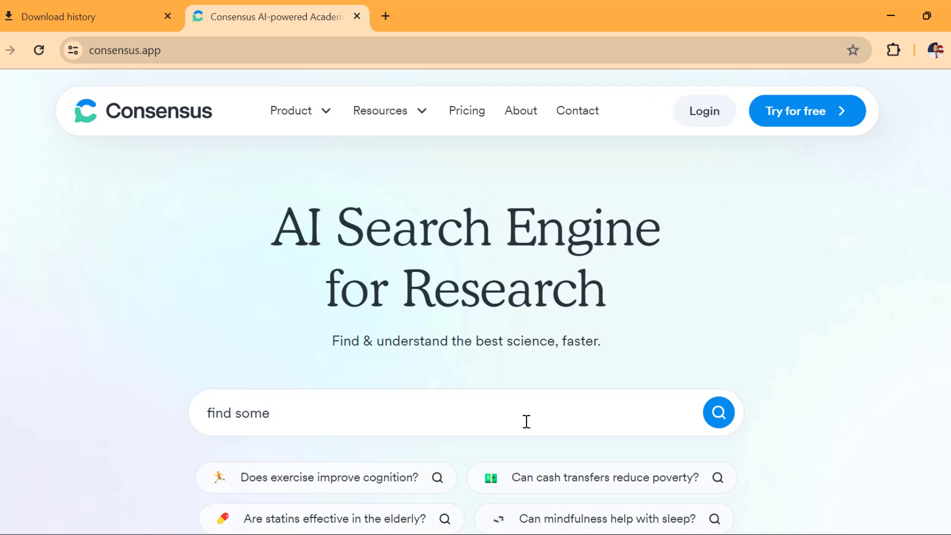
text(research that a)
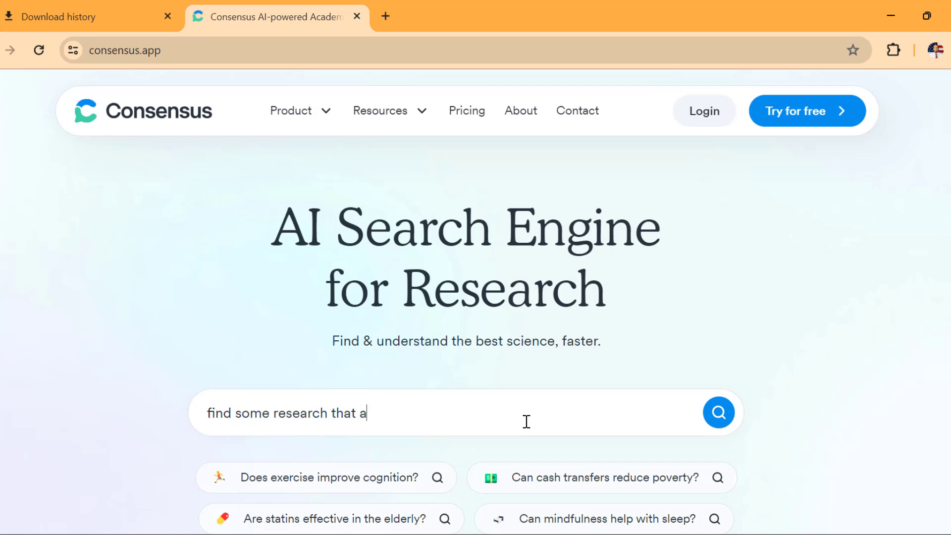
text(examines)
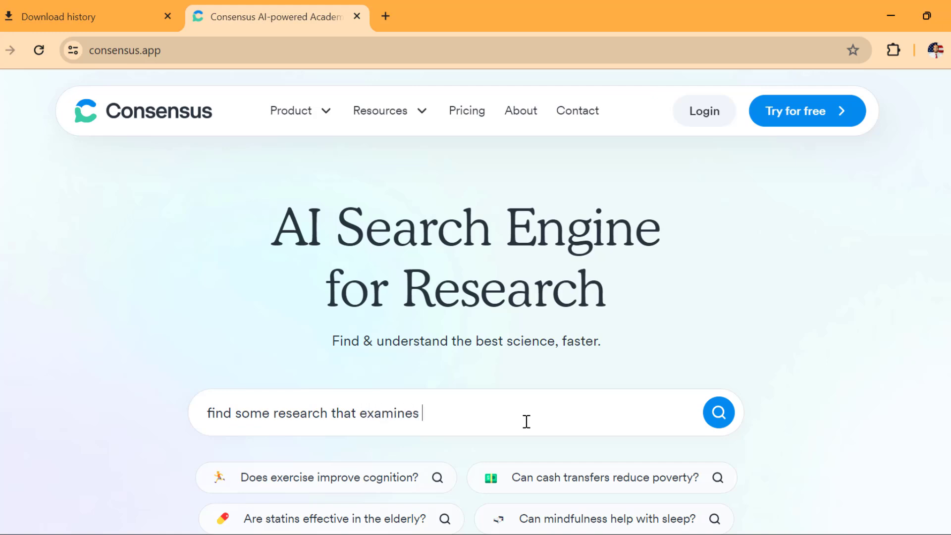
text(the use of)
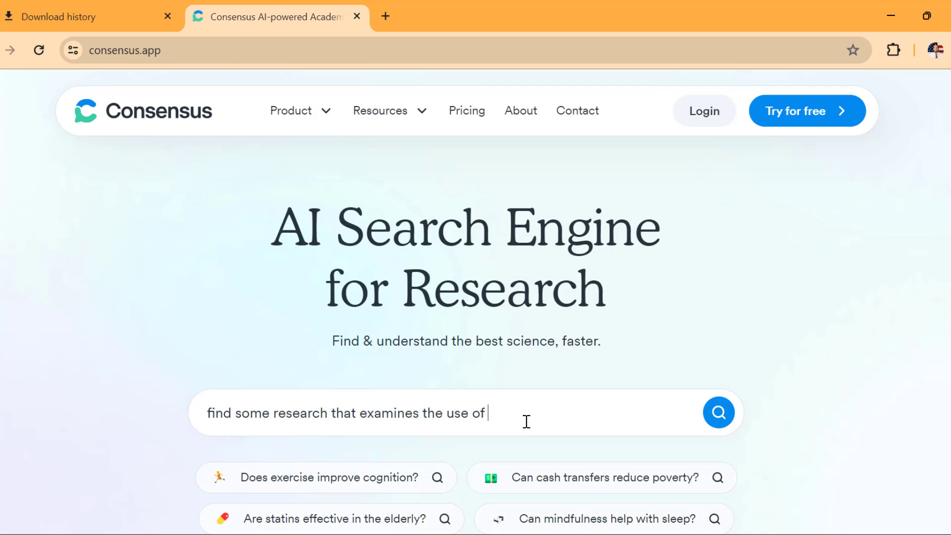
text(learnng styles)
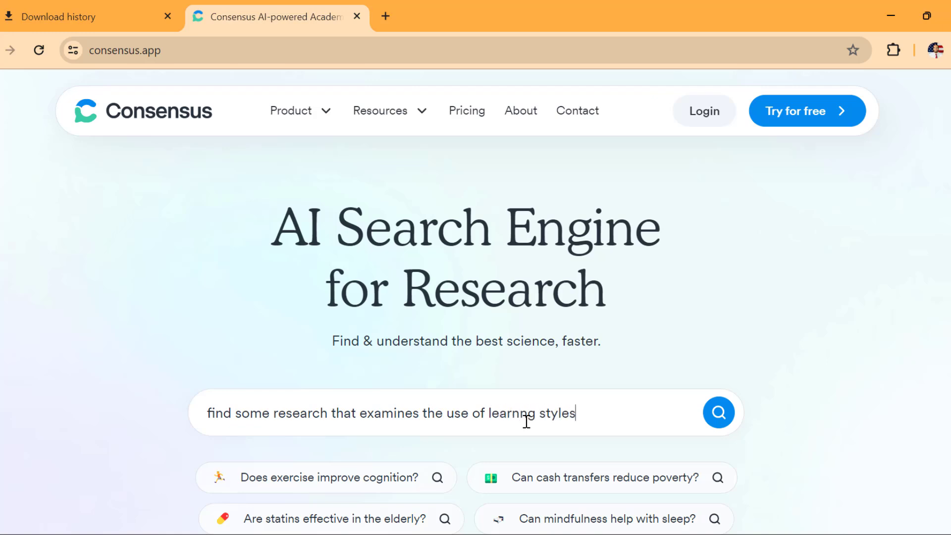
click(718, 413)
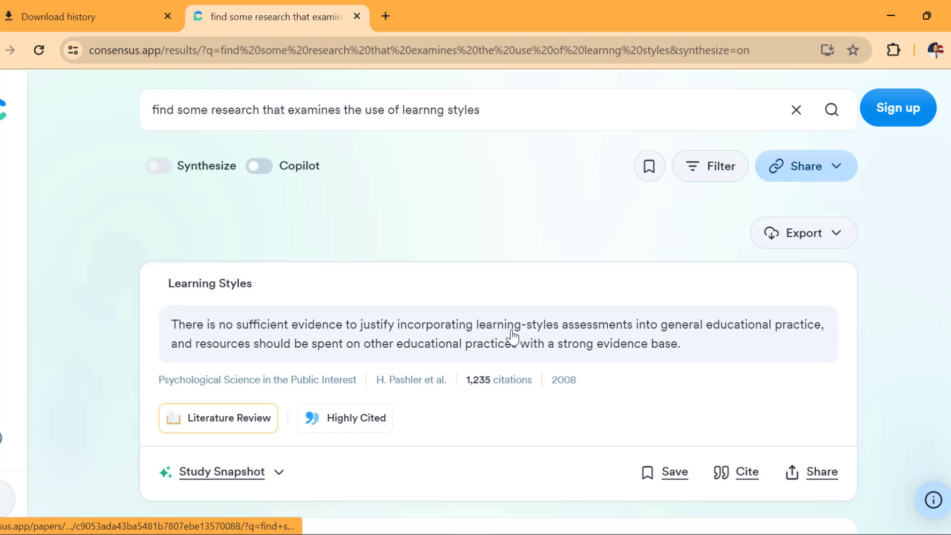
- View the full text of 'Learning Styles: A Critique' on Sage Journals, then close it
scroll(down, 3)
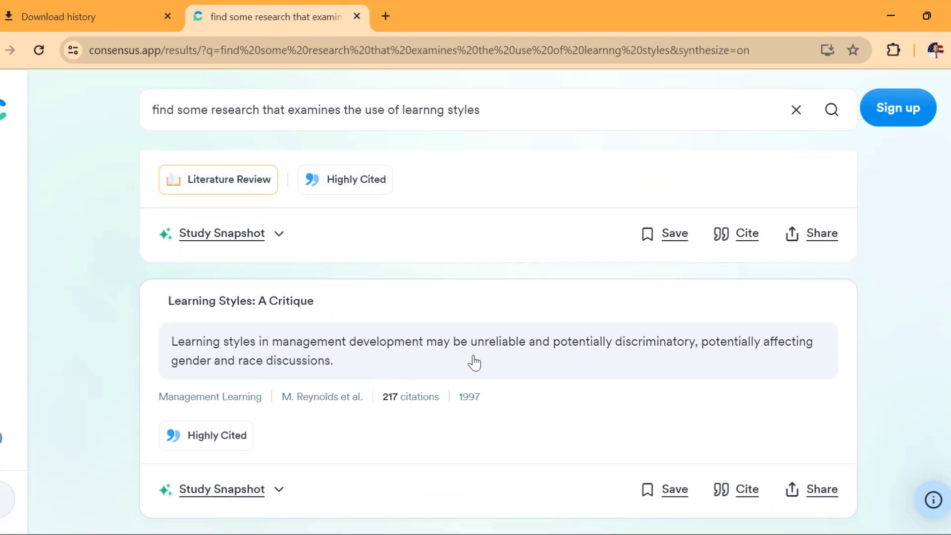
click(241, 301)
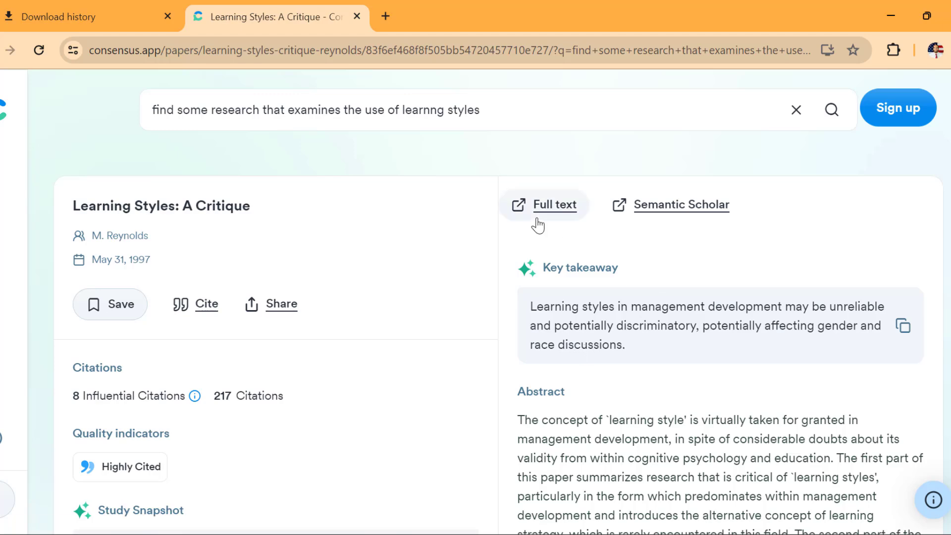
click(554, 205)
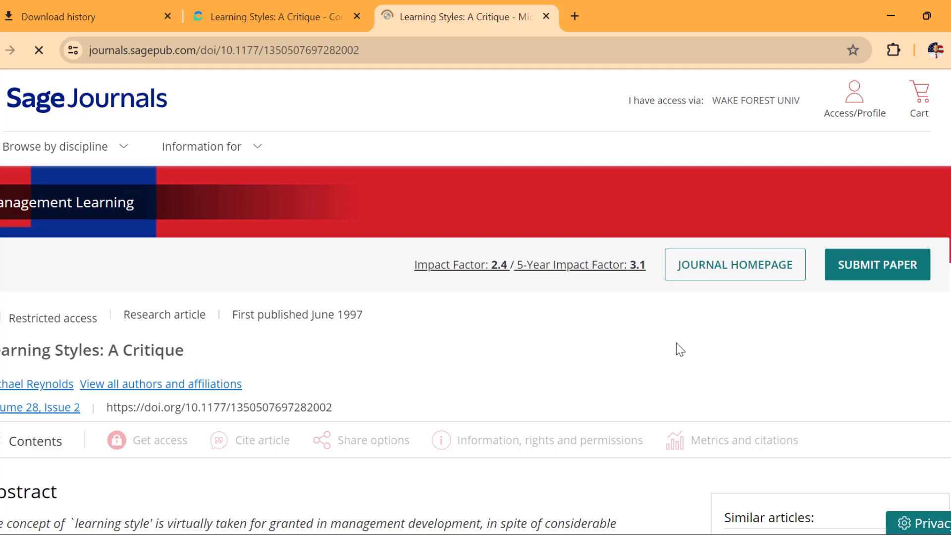
scroll(down, 3)
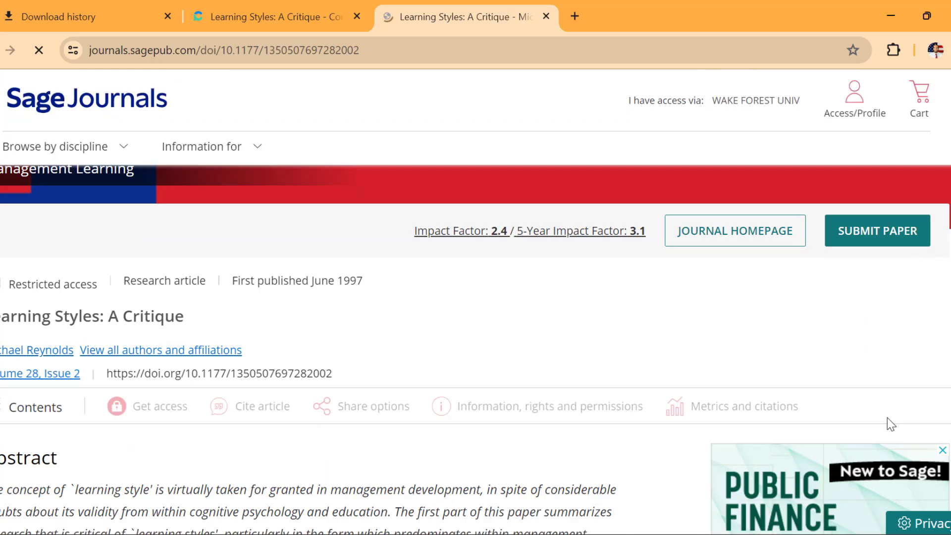
scroll(down, 3)
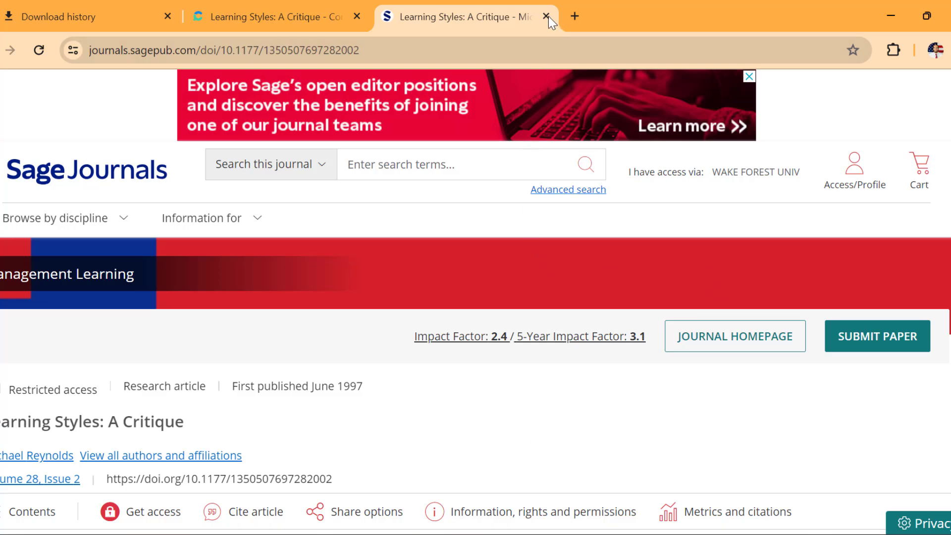
click(546, 17)
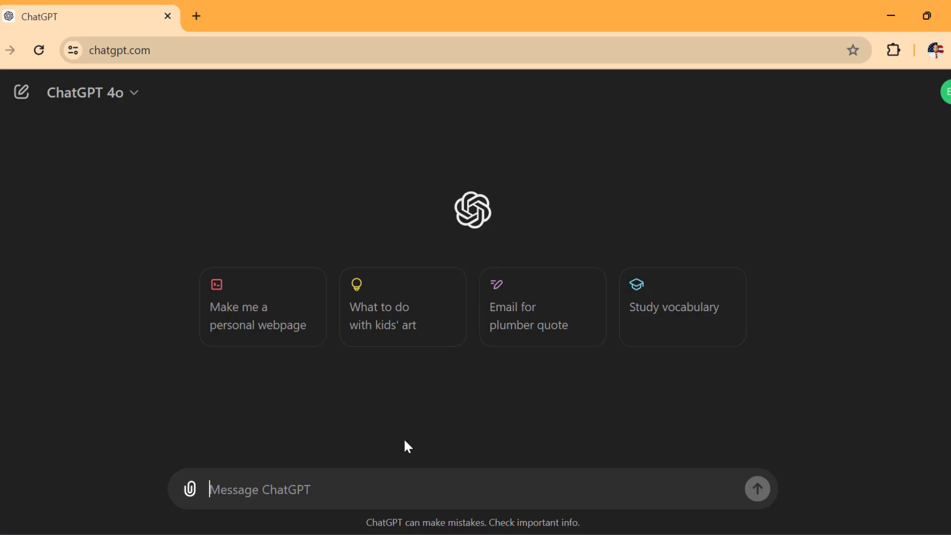
mouse_move(744, 396)
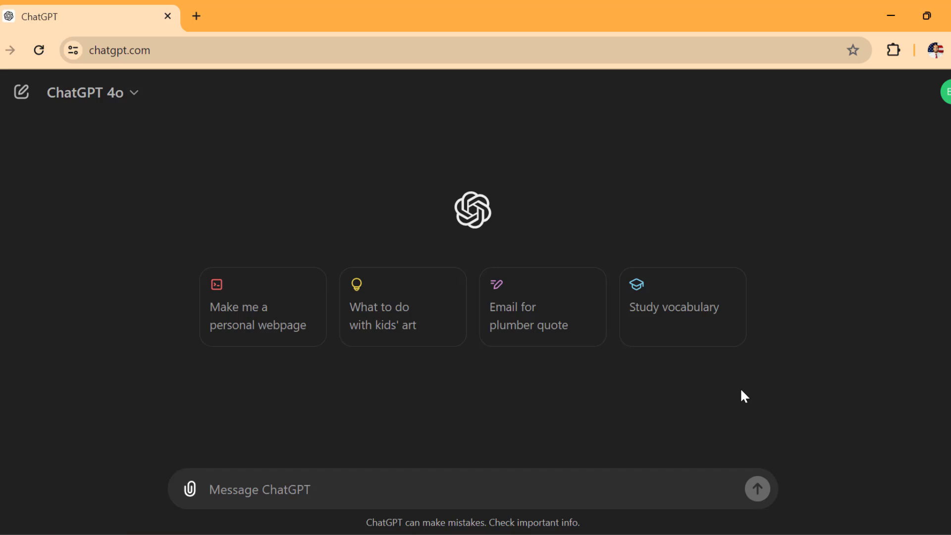
mouse_move(737, 393)
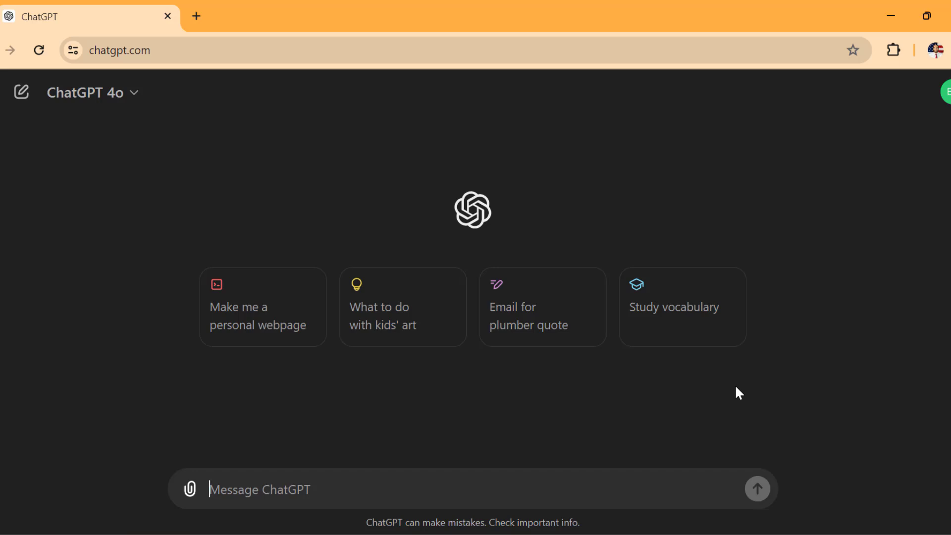
mouse_move(535, 400)
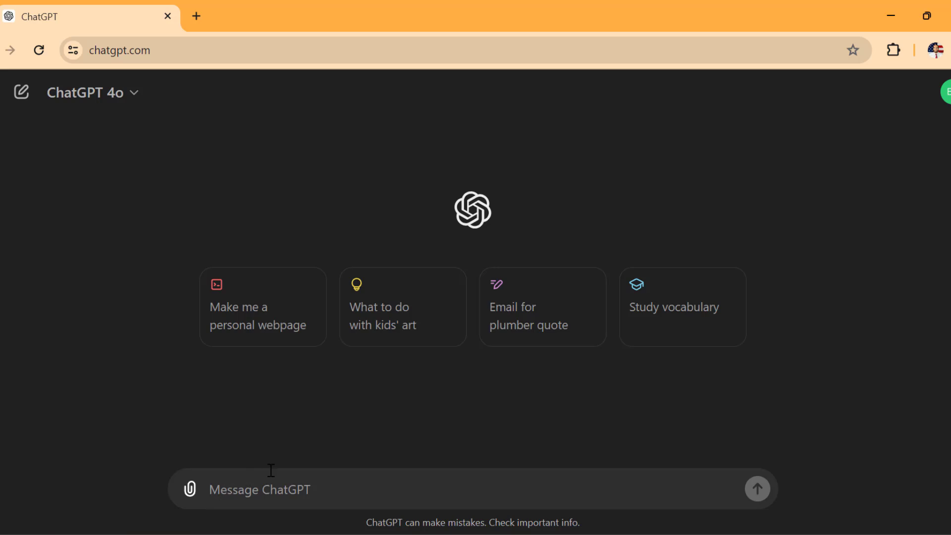
mouse_move(275, 475)
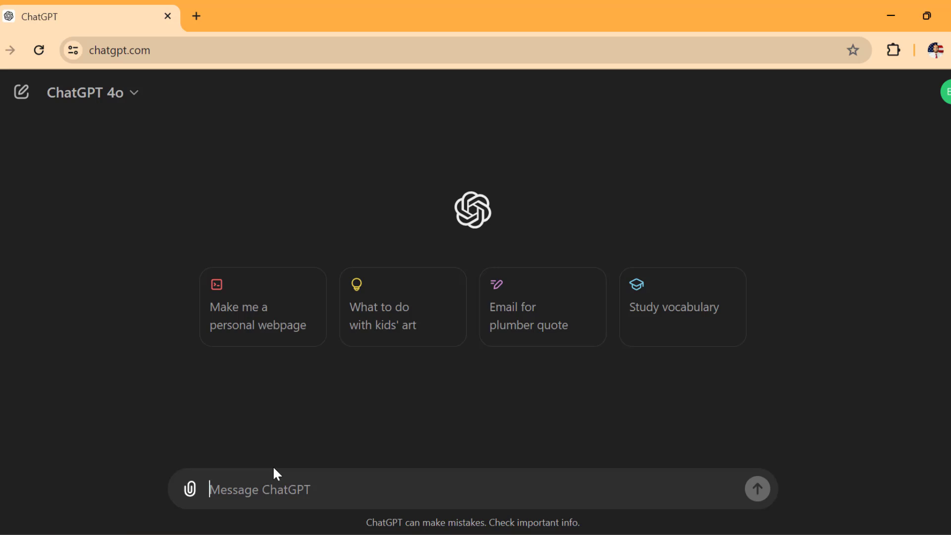
mouse_move(270, 445)
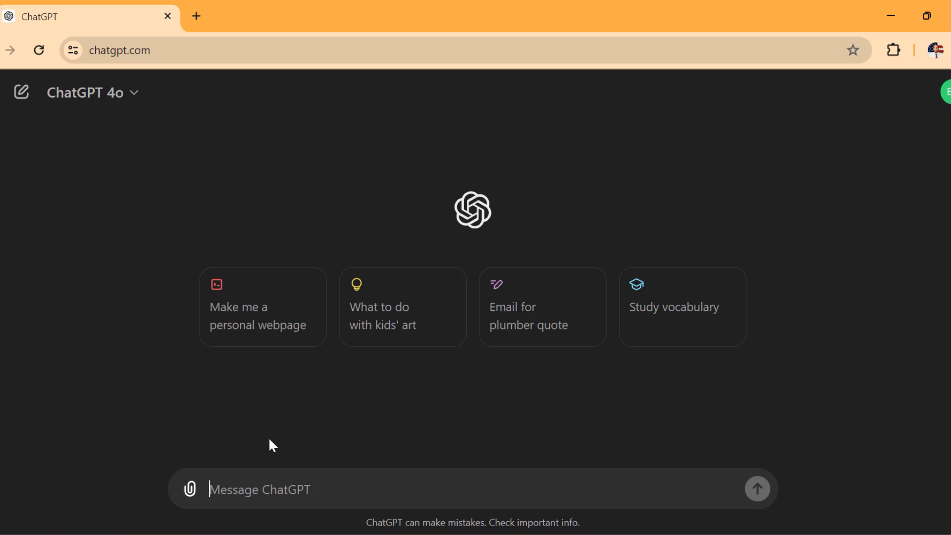
mouse_move(287, 441)
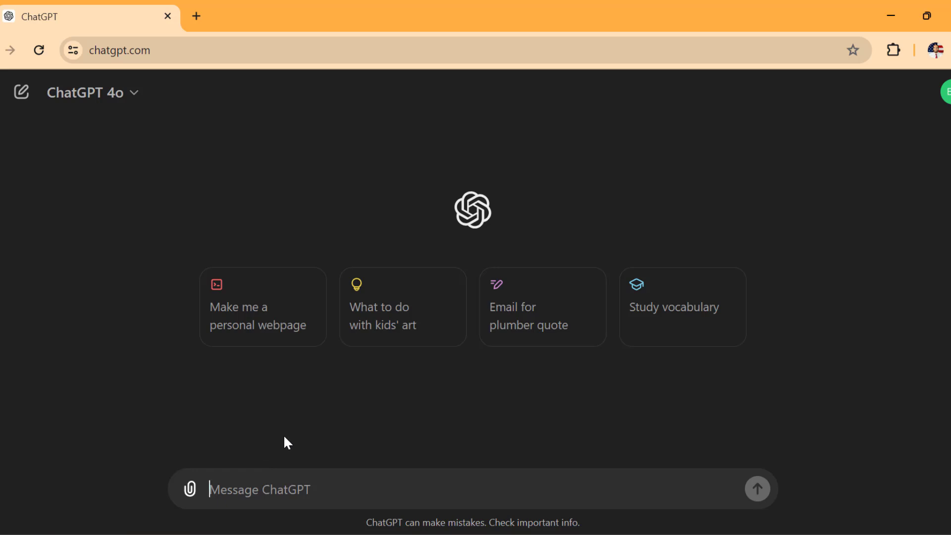
mouse_move(337, 472)
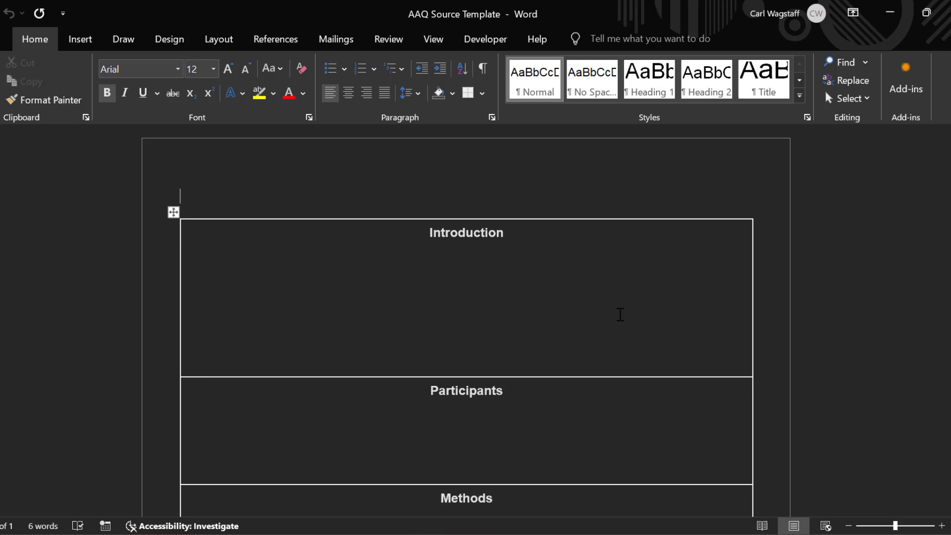
mouse_move(767, 285)
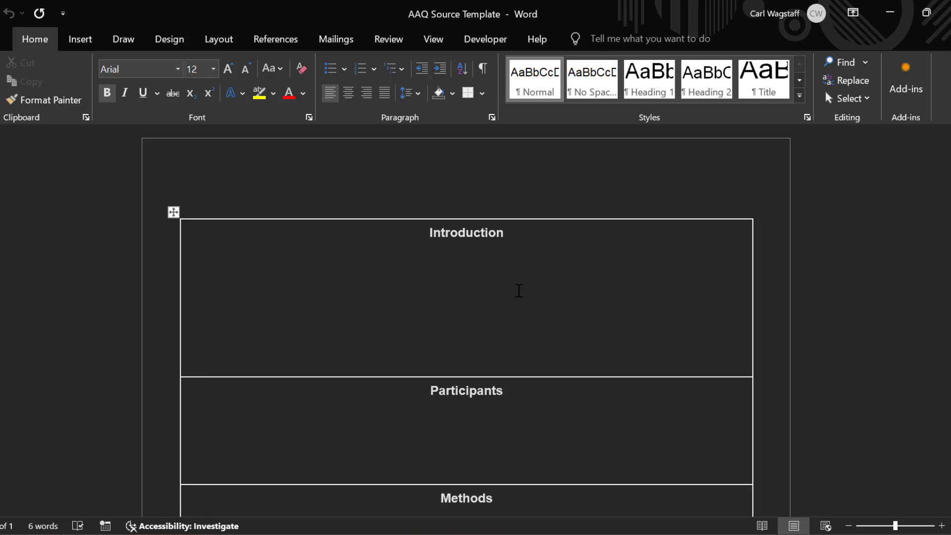
mouse_move(510, 289)
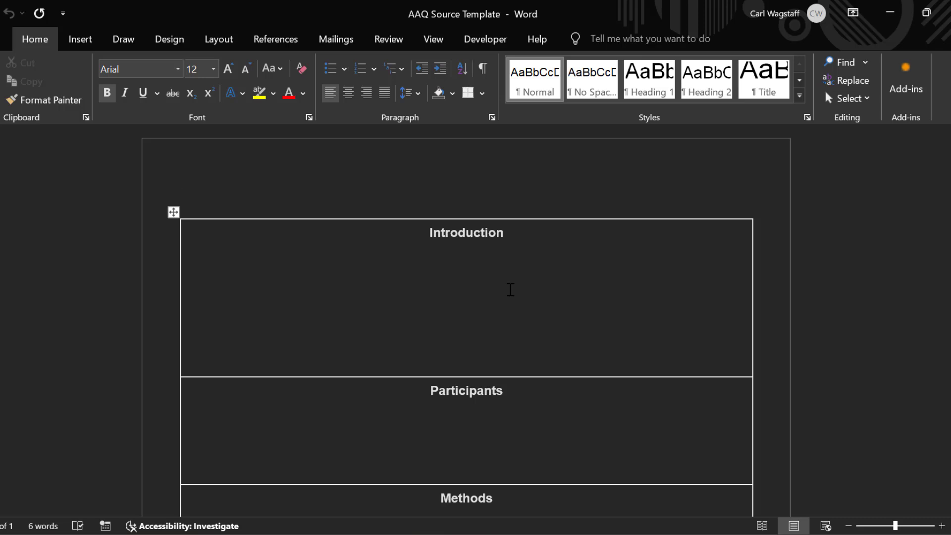
- Scroll the AAQ Source Template through its Introduction, Participants, Methods and Results sections
scroll(down, 3)
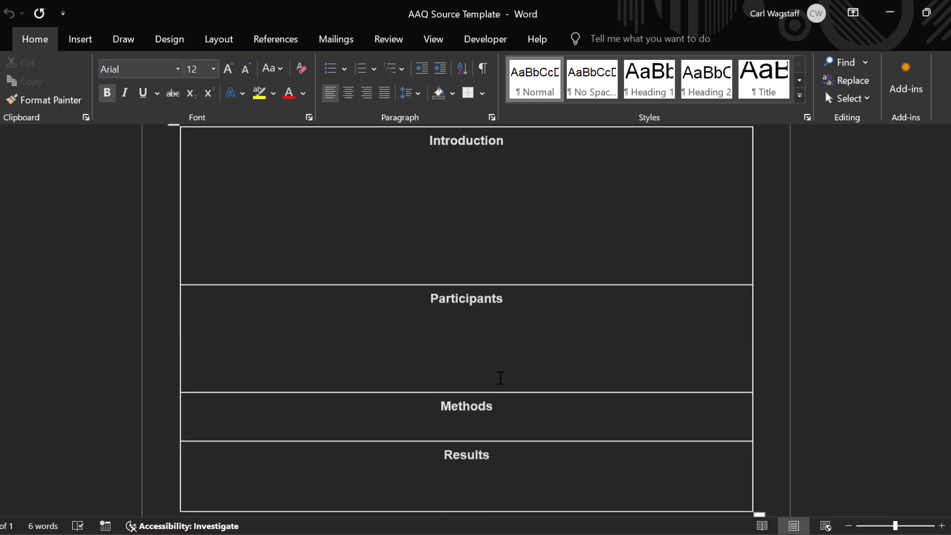
scroll(down, 3)
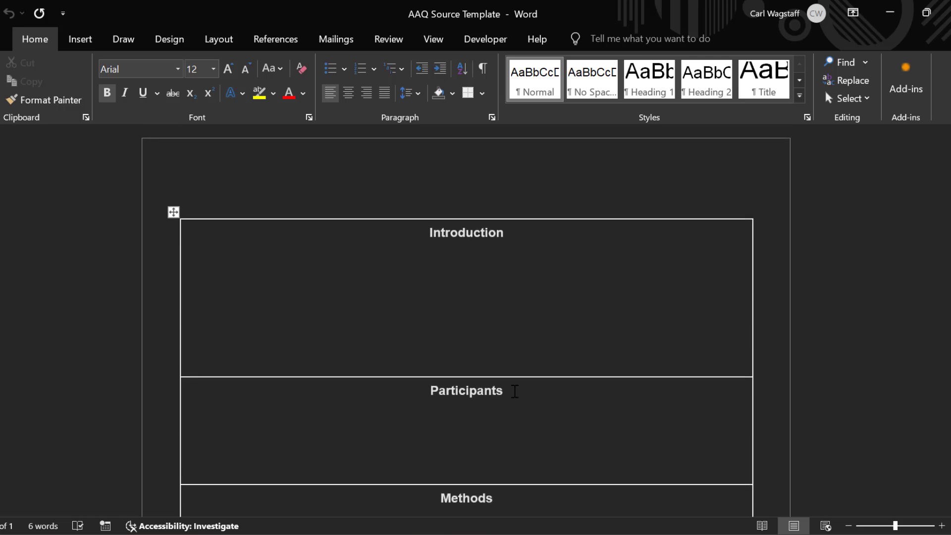
mouse_move(471, 323)
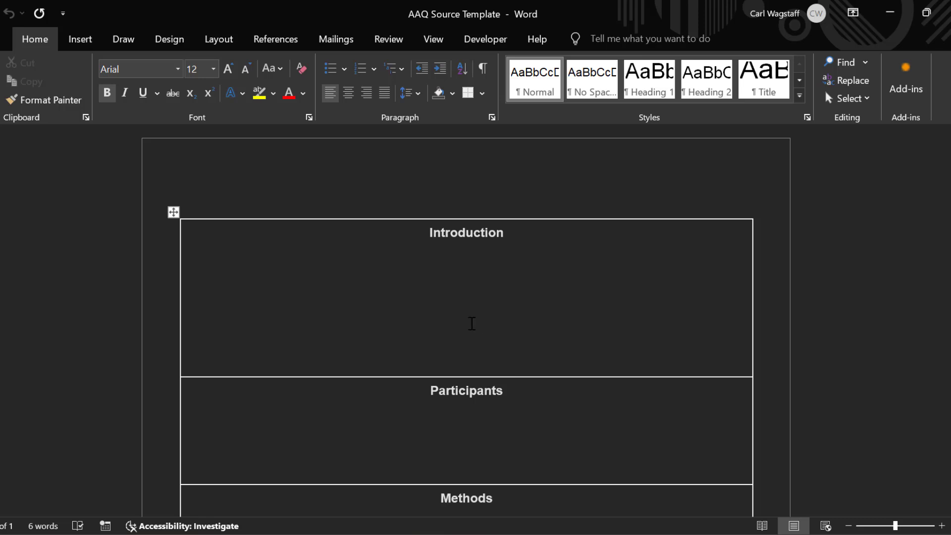
mouse_move(428, 308)
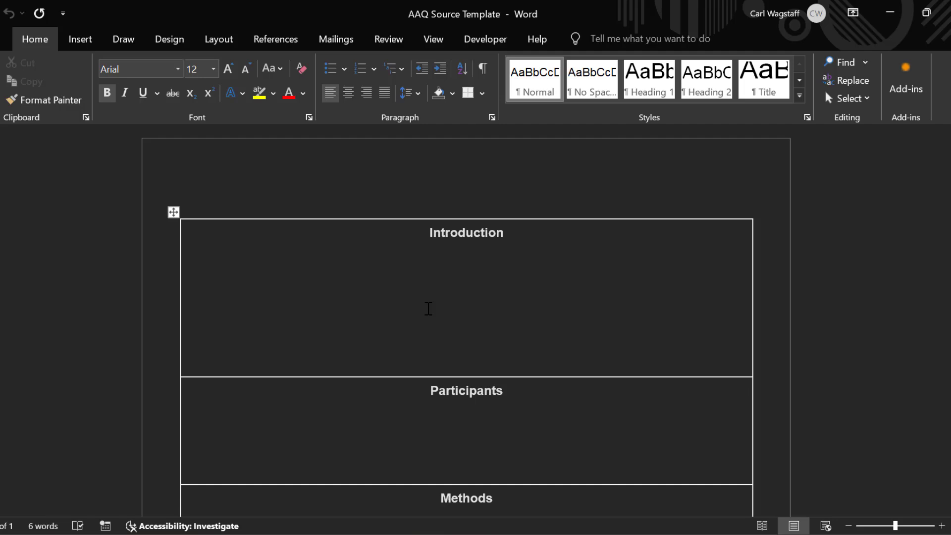
click(181, 195)
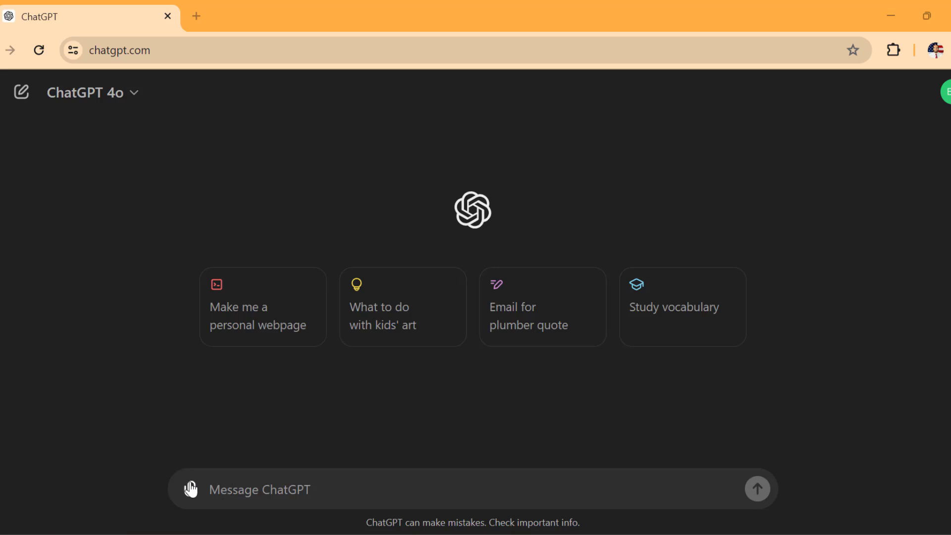
- Choose to upload a file from the computer into the ChatGPT message
click(190, 489)
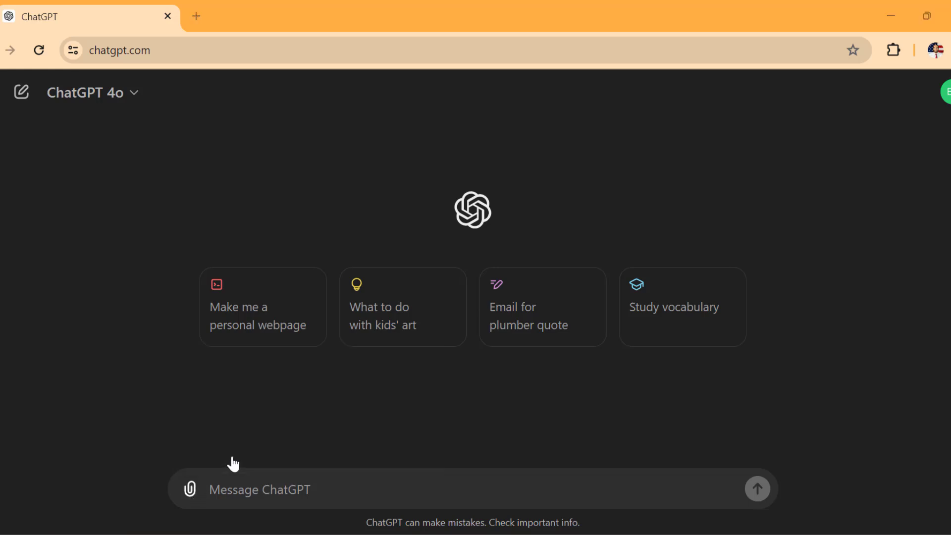
click(189, 489)
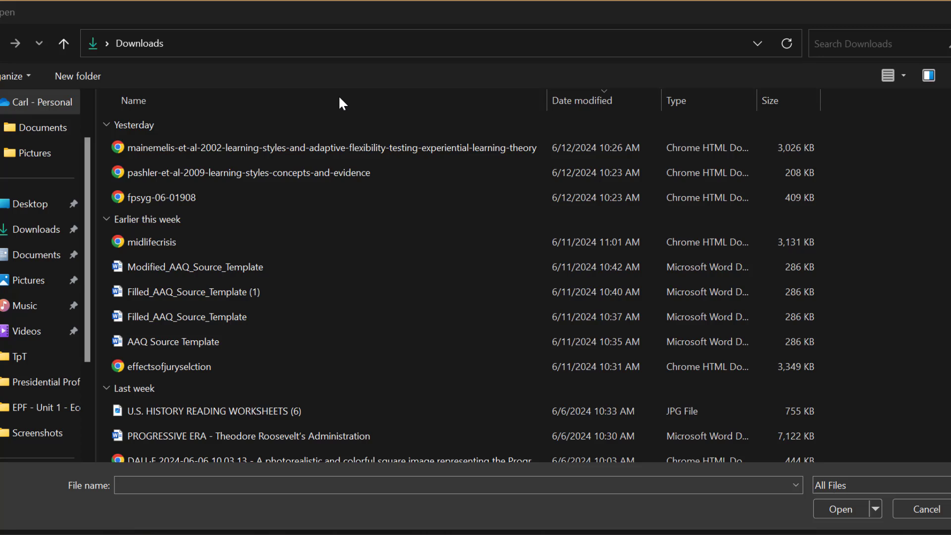
- Attach the fpsyg-06-01908 PDF from the Downloads folder
click(151, 241)
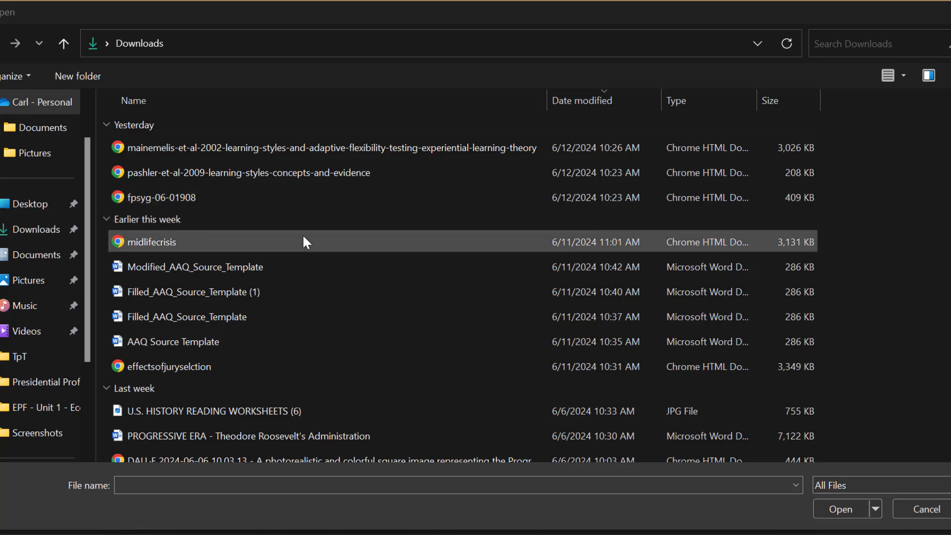
click(173, 341)
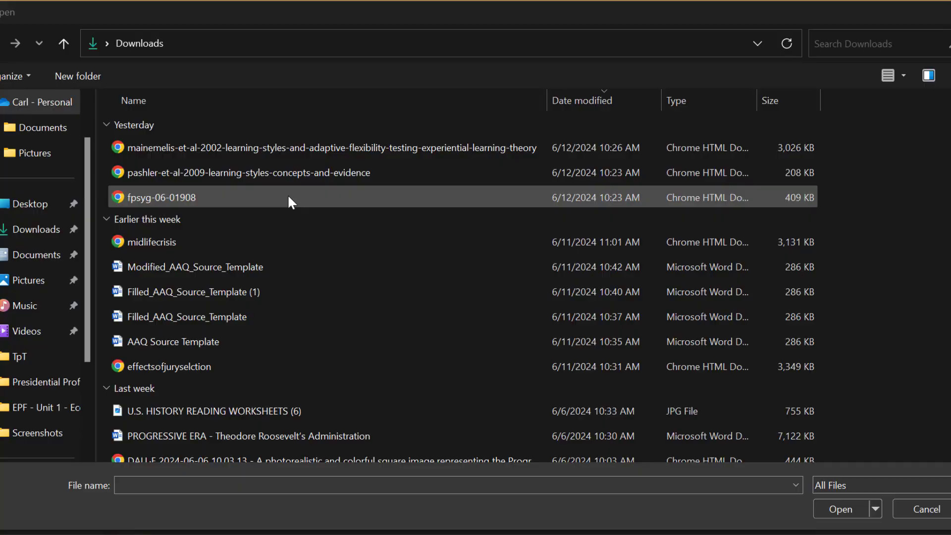
click(839, 508)
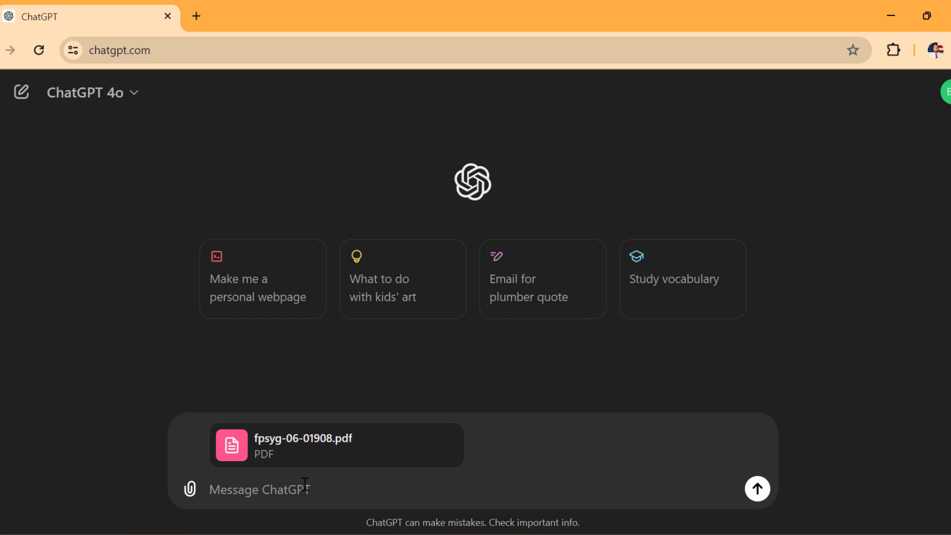
- Attach the AAQ Source Template document as a second upload
click(189, 488)
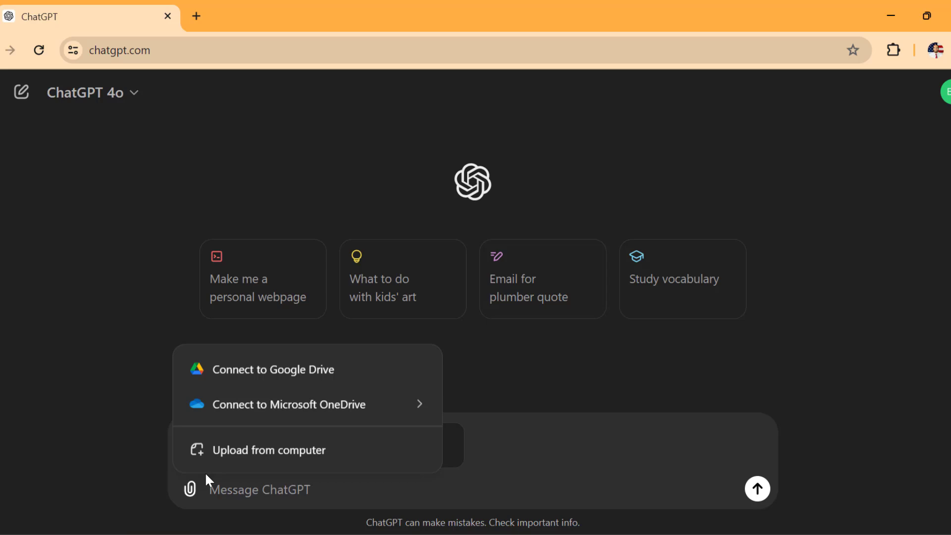
click(268, 449)
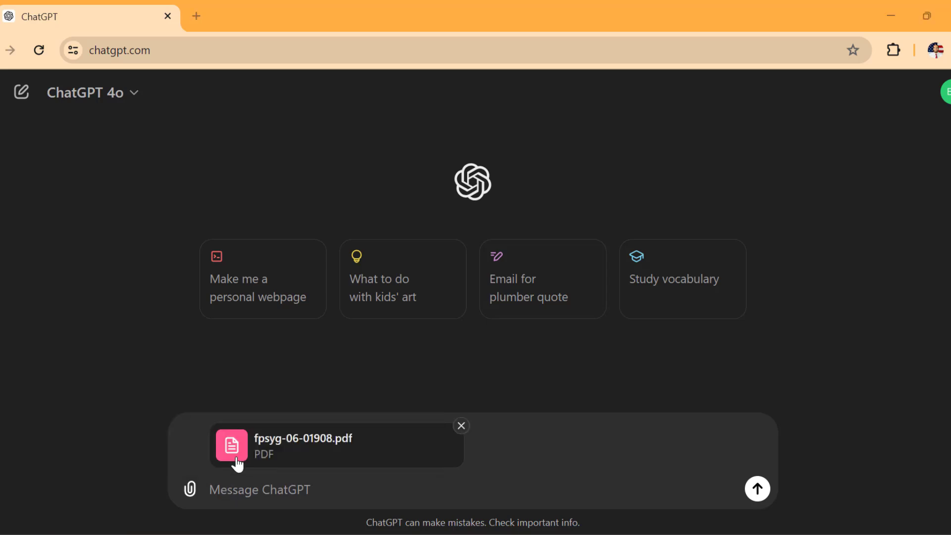
click(189, 489)
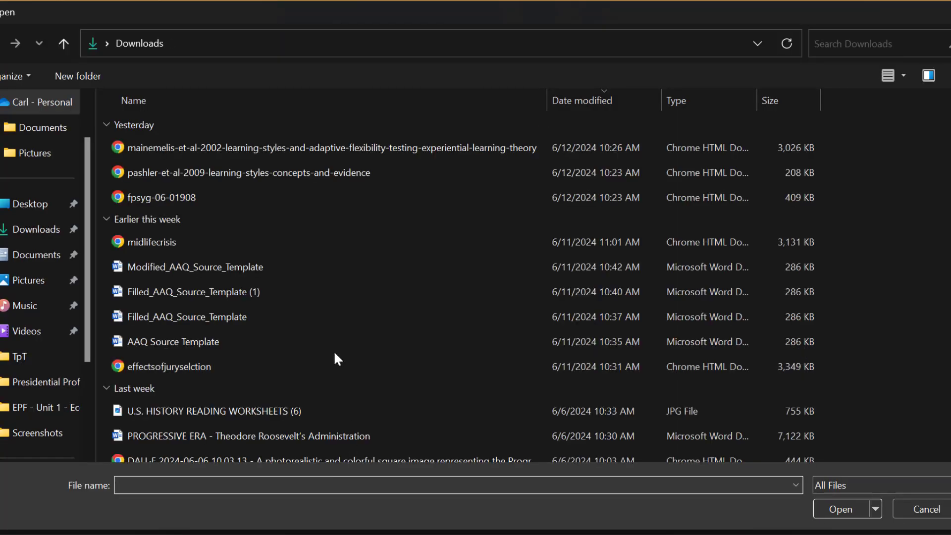
click(173, 341)
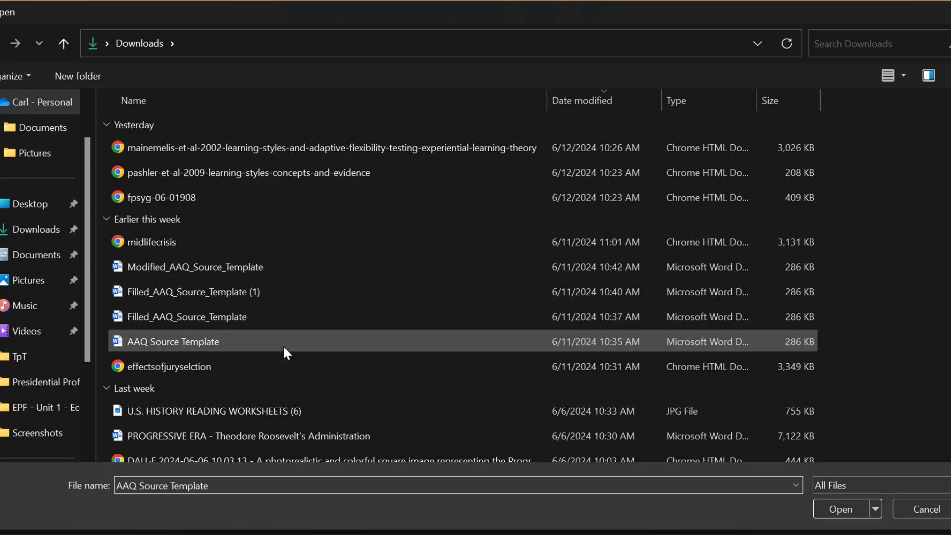
click(840, 508)
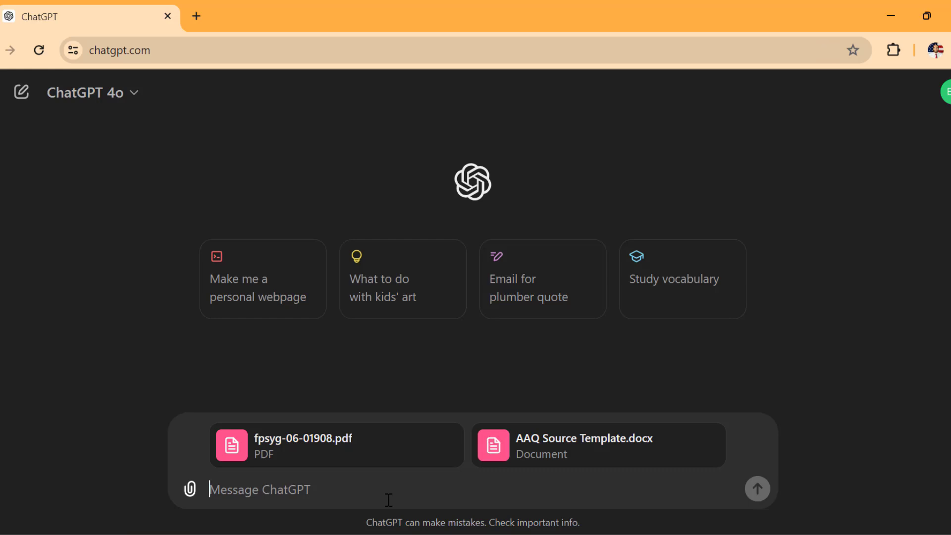
- Type 'Take the first document, and format it to fit in the template.'
text(T)
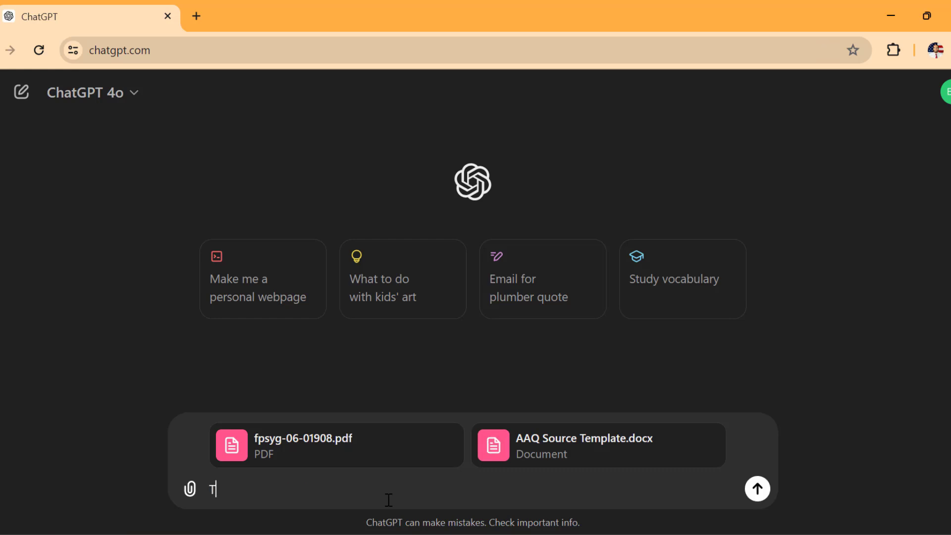
text(Take the first)
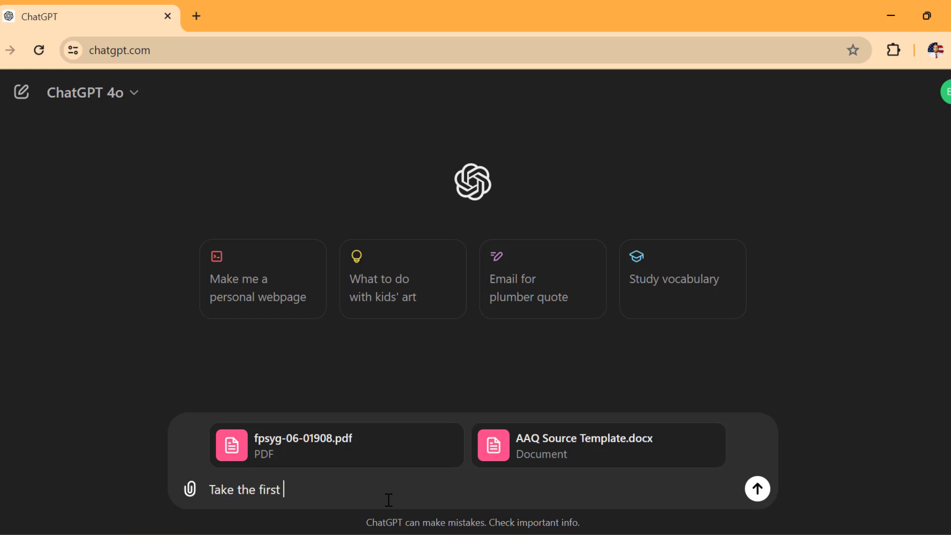
text(document, and)
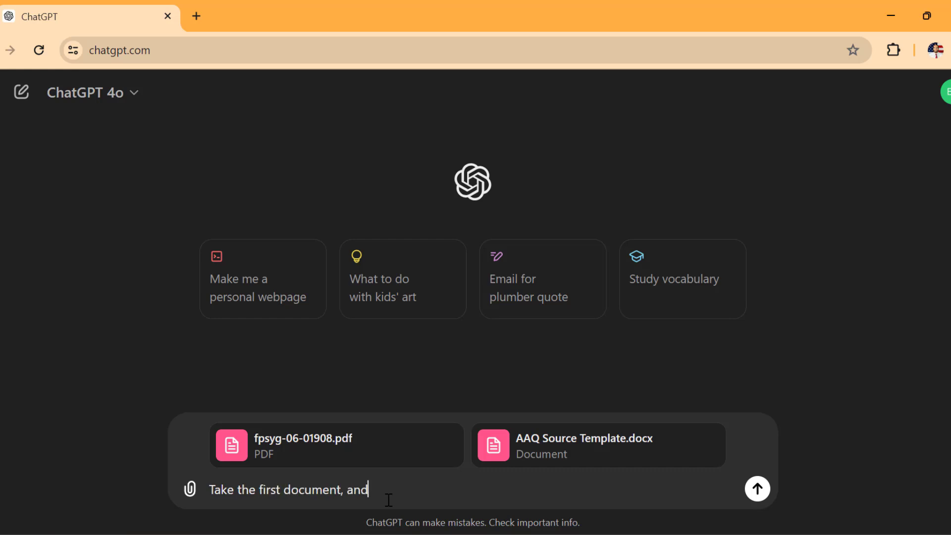
text(formati)
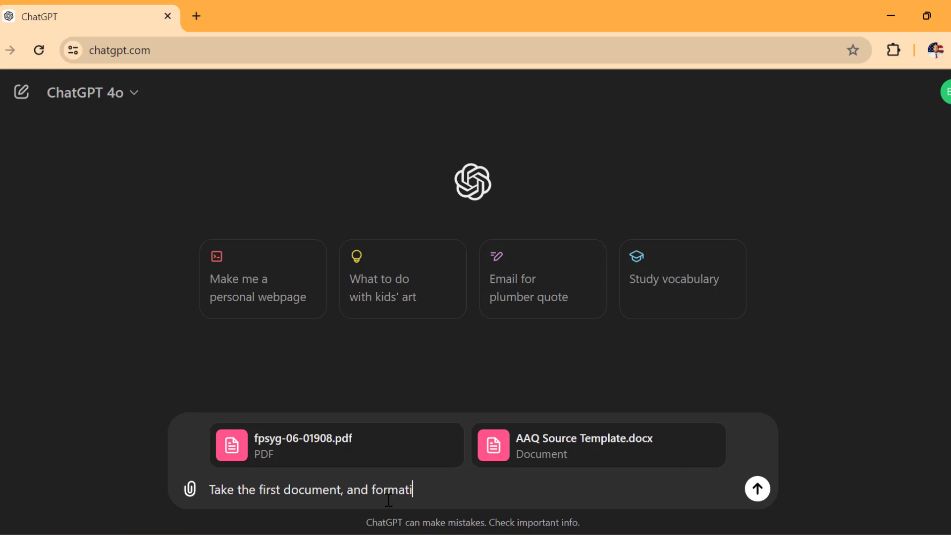
text(it to fit into the AAQ sour)
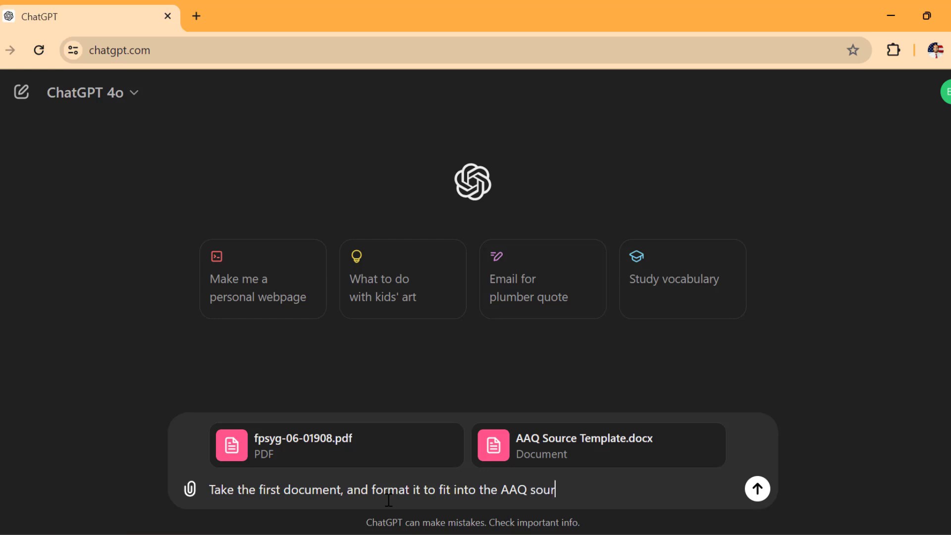
text(ce template.)
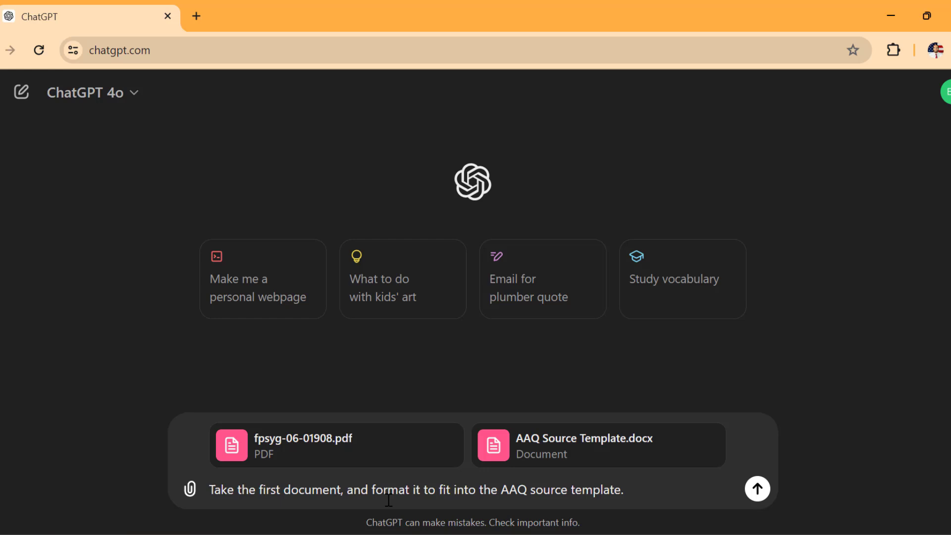
- Add that it shouldn't be a downloadable PDF and each section must be paragraph form
text(Do)
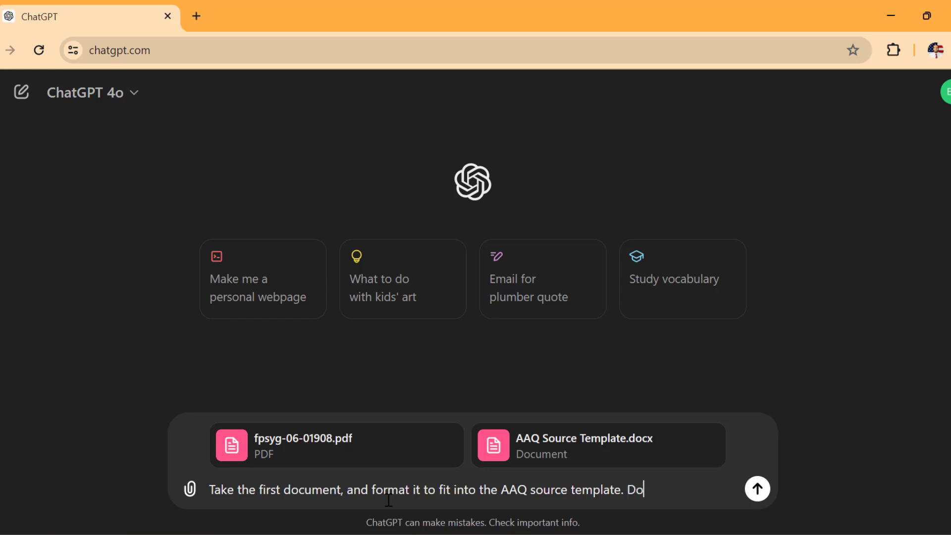
text(not make this)
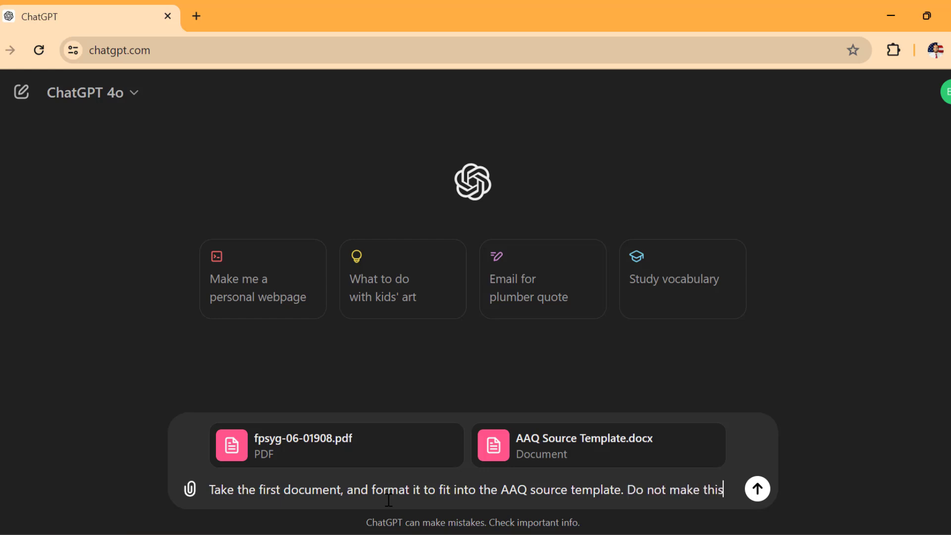
text(a)
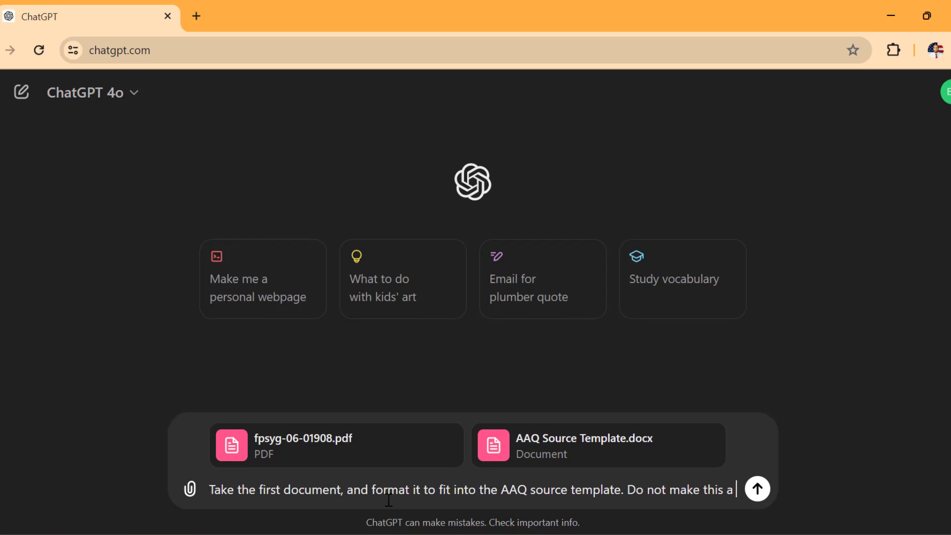
text(PDF)
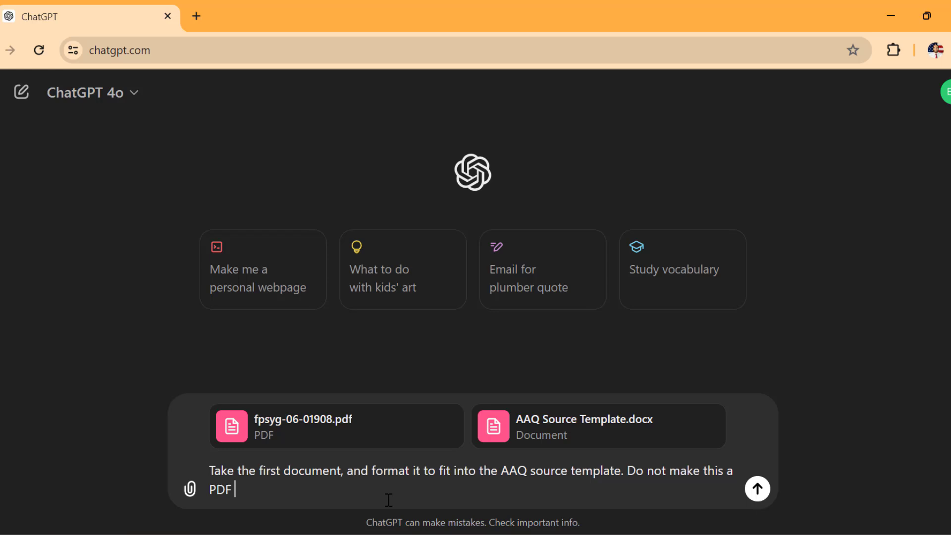
text(ht  have to downl)
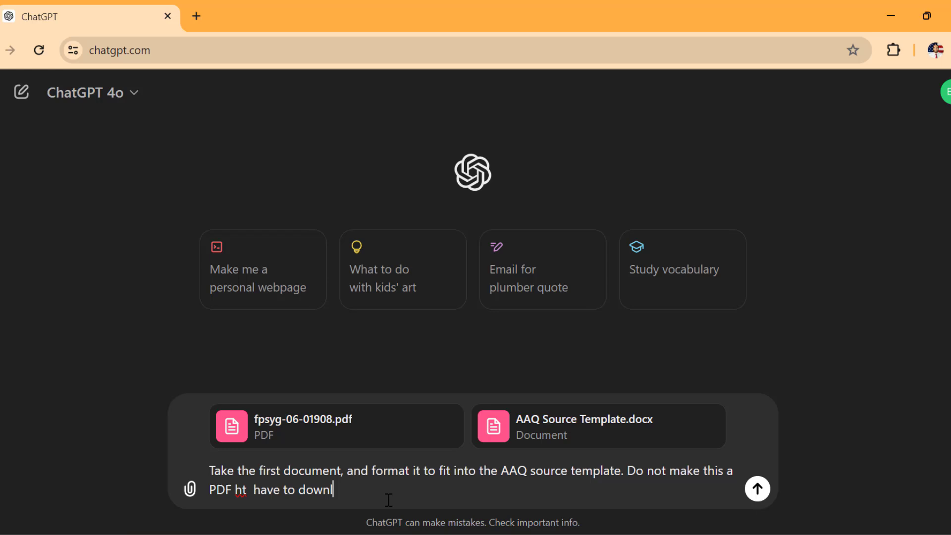
text(oad.)
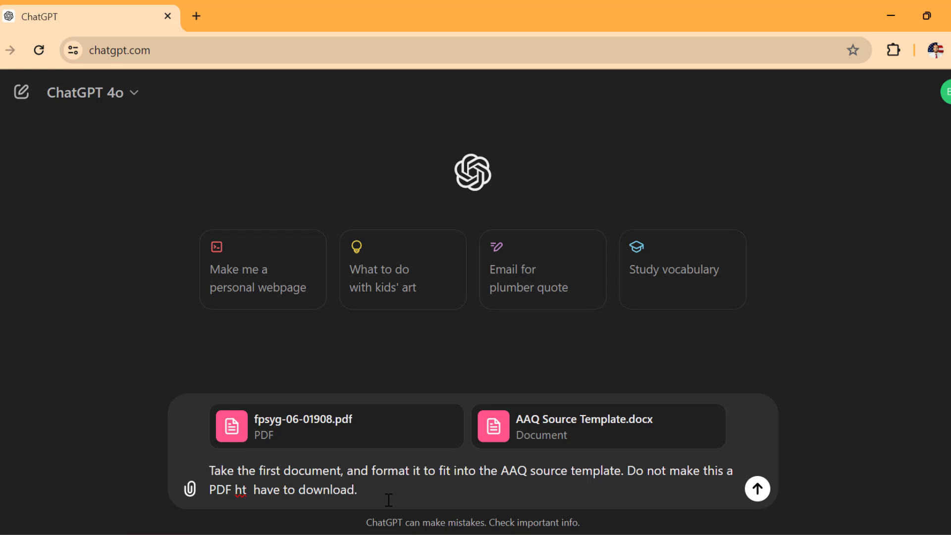
text(Make sure each)
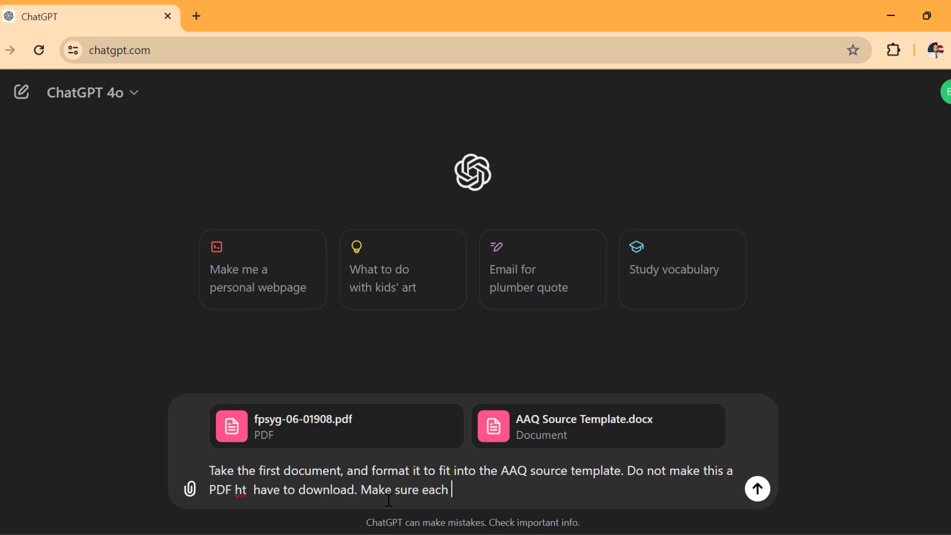
text(section is in paragraph)
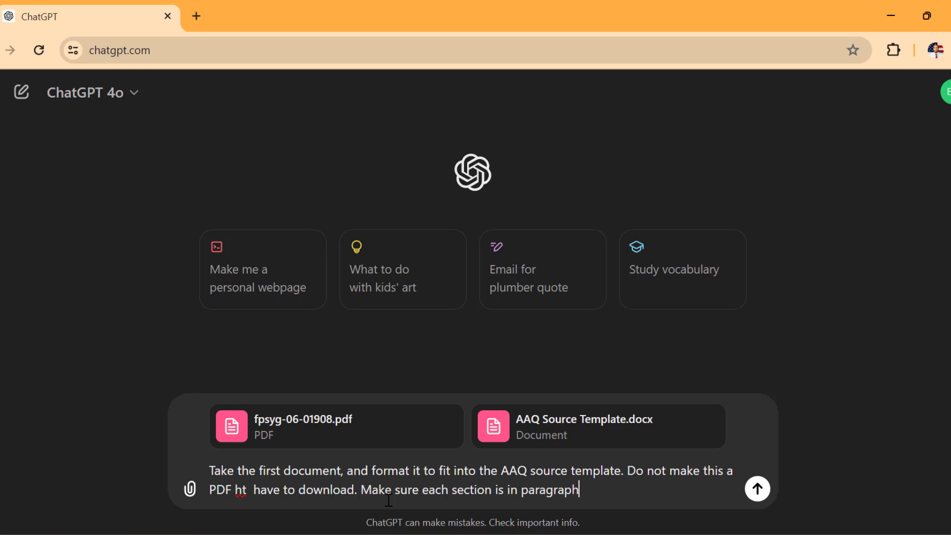
text(form.)
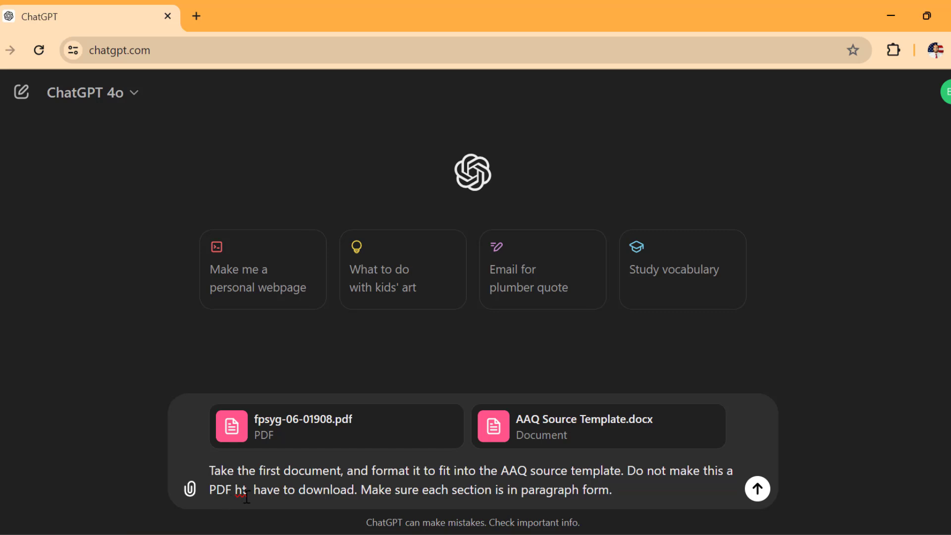
- Correct the typo 'ht' to 'that' and add 'Give me your results below'
double_click(240, 490)
text(that I)
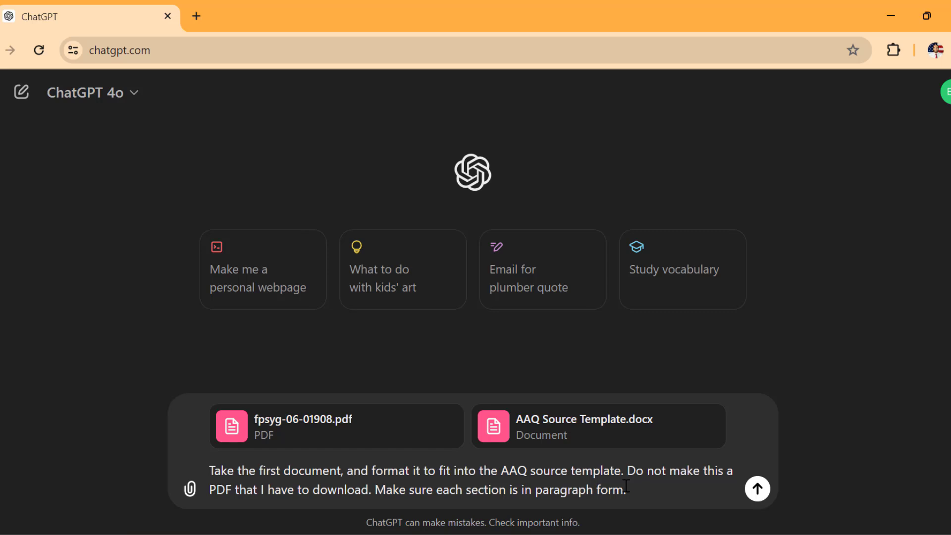
text(Give me)
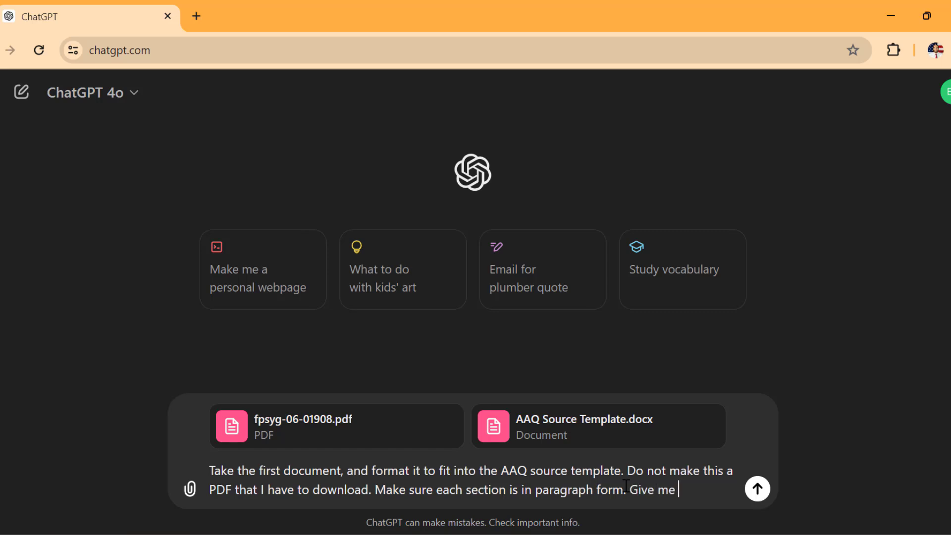
text(your results b)
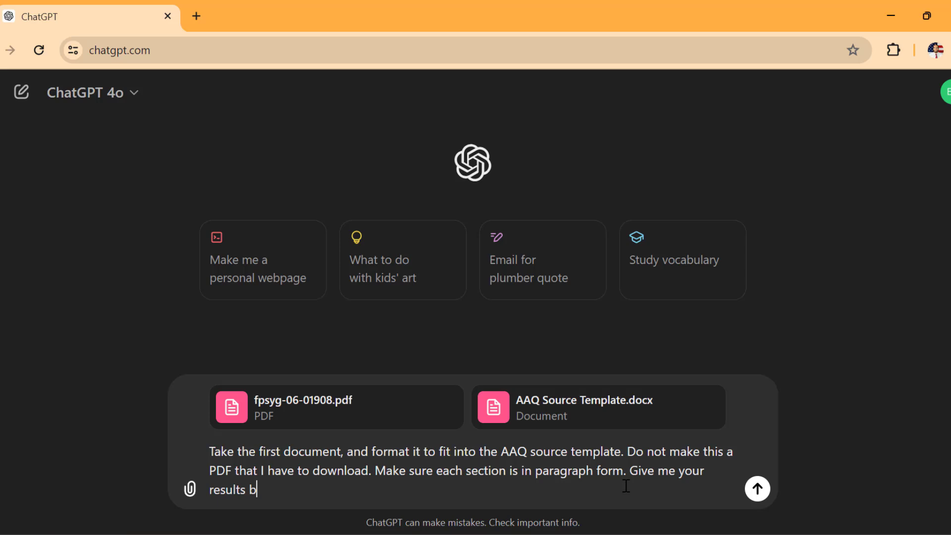
text(el)
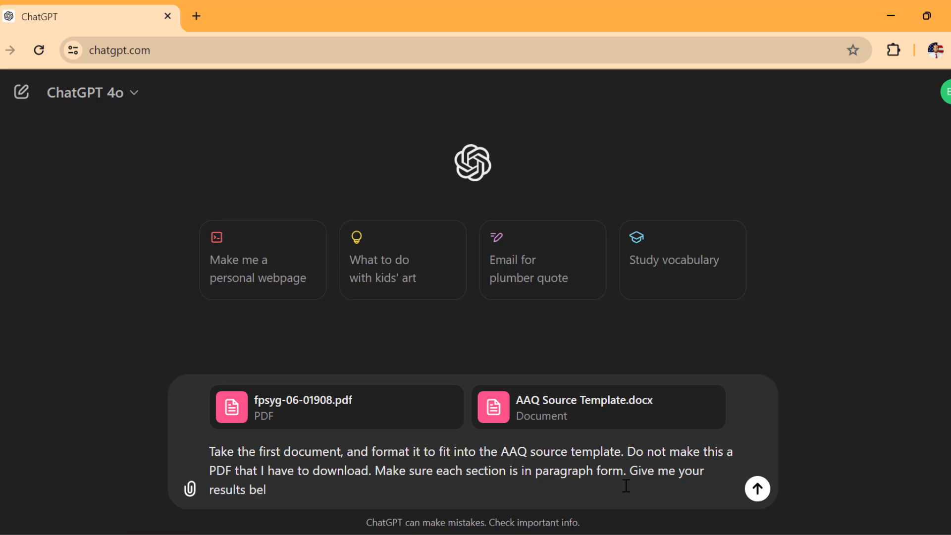
text(o)
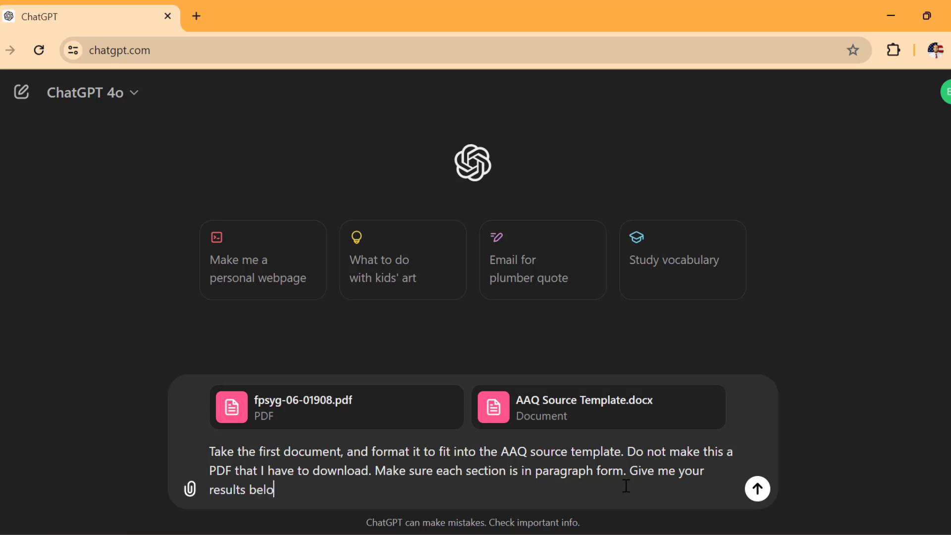
- Send the prompt with the PDF and AAQ template attached
click(756, 488)
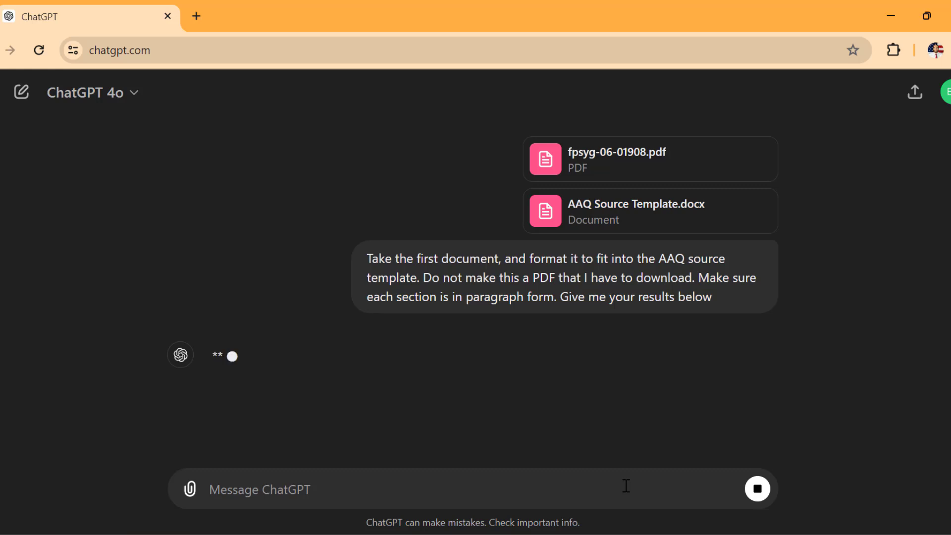
click(259, 489)
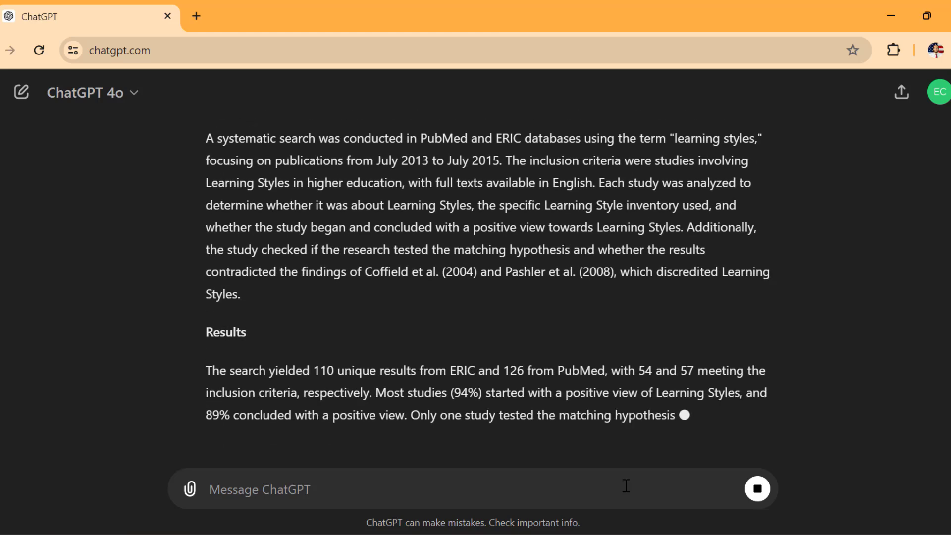
- Scroll through the finished reply from Introduction down to the APA citation
scroll(down, 3)
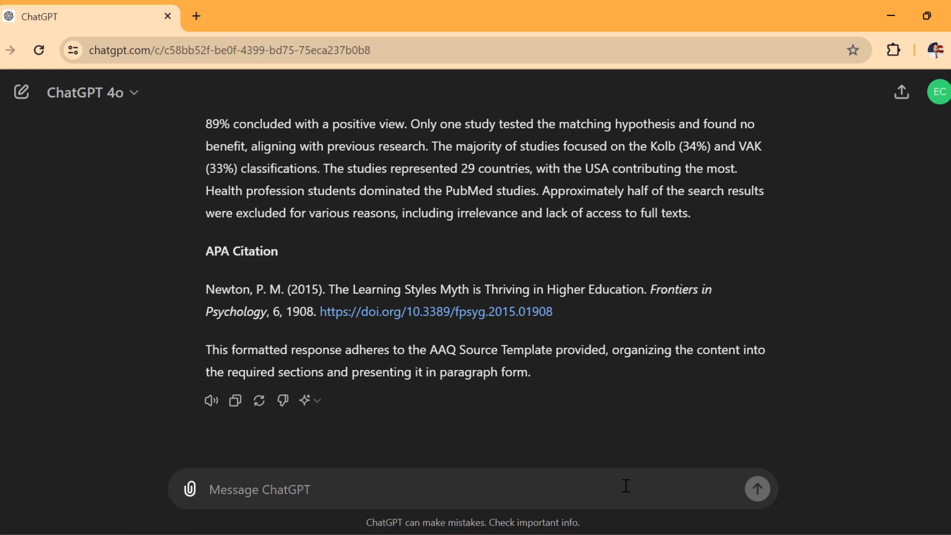
mouse_move(586, 422)
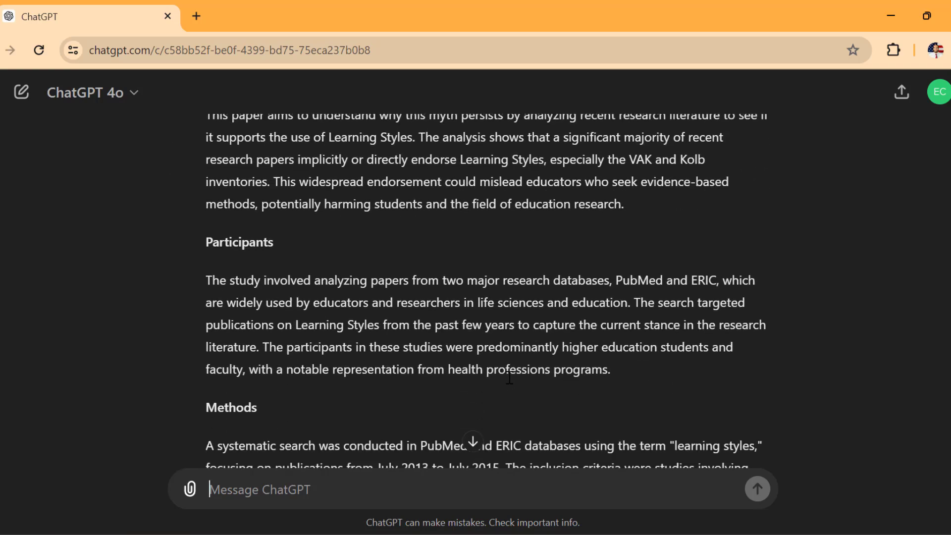
scroll(down, 3)
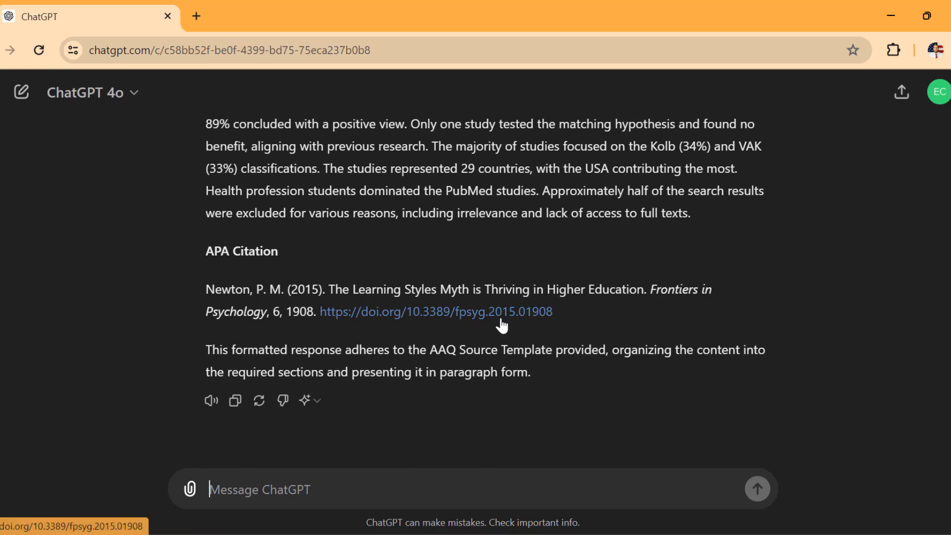
mouse_move(648, 381)
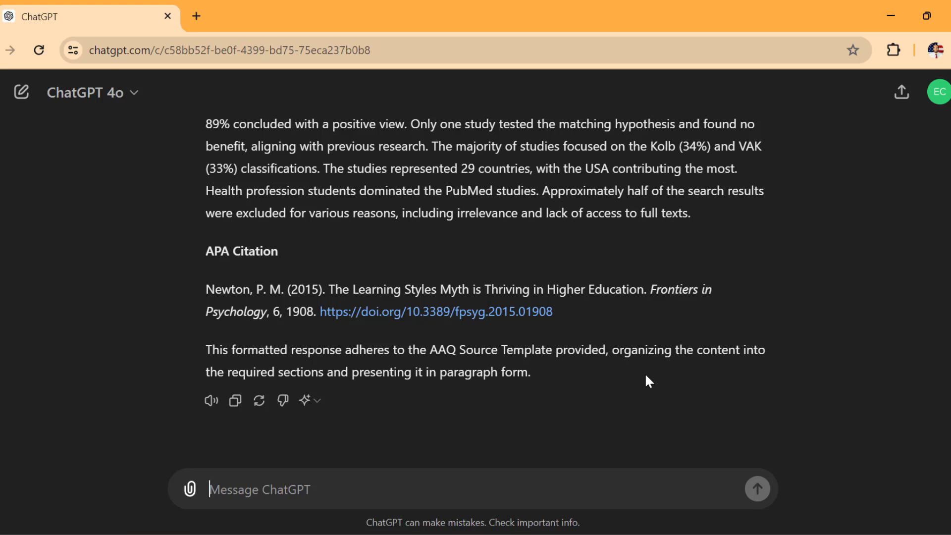